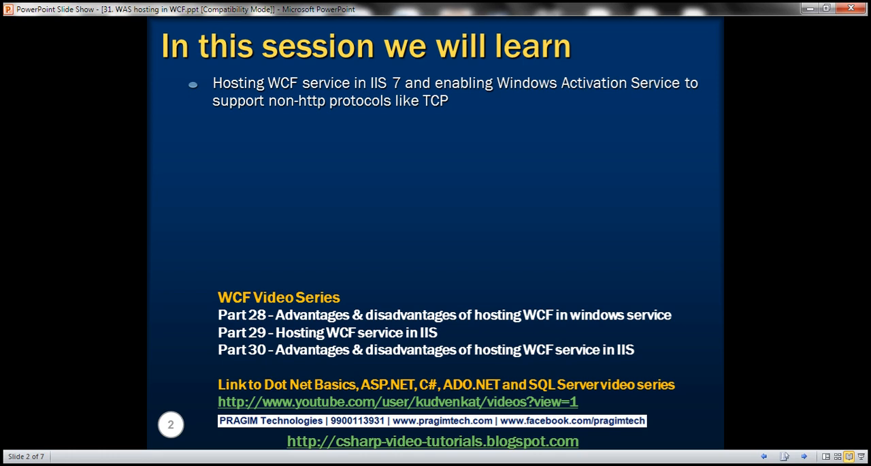
{"action": "mouse_move", "coordinate": [278, 363]}
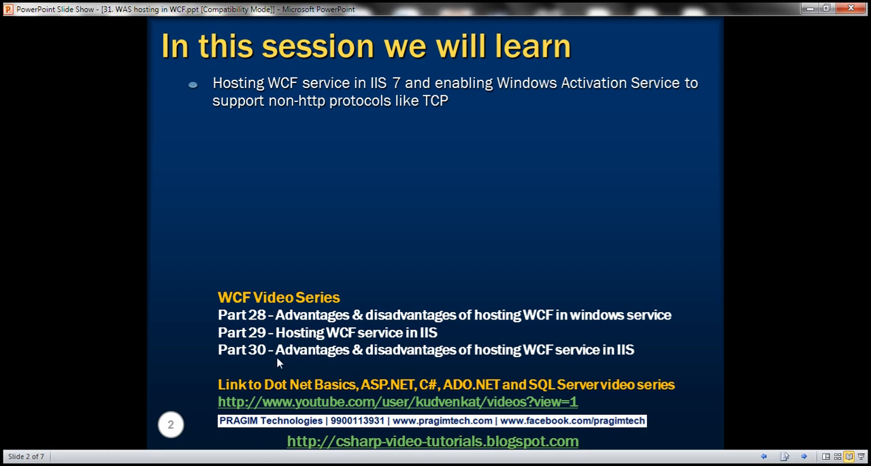
{"action": "mouse_move", "coordinate": [267, 366]}
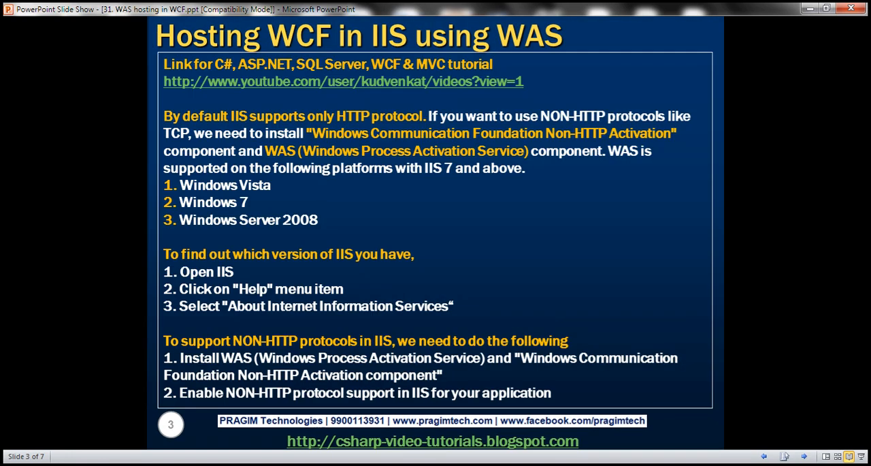
{"action": "mouse_move", "coordinate": [344, 123]}
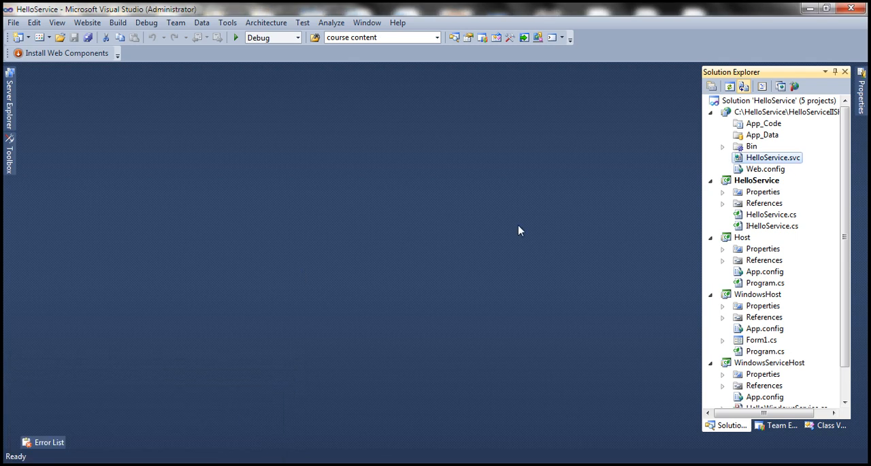
{"action": "mouse_move", "coordinate": [762, 189]}
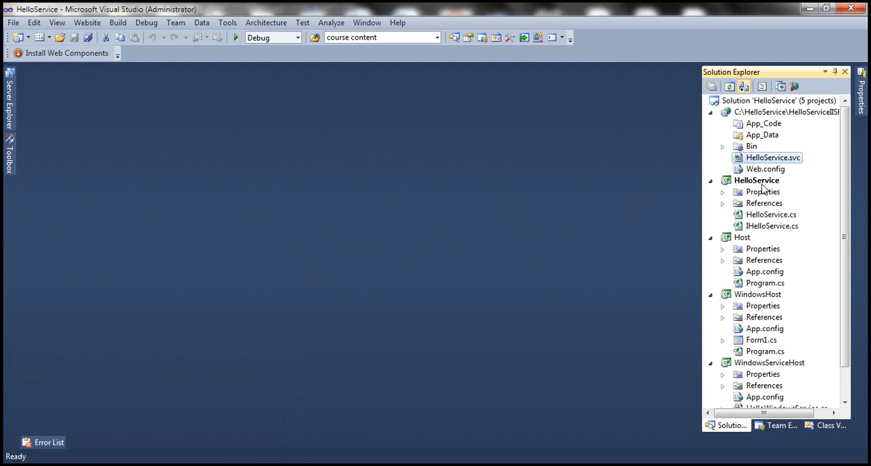
{"action": "mouse_move", "coordinate": [766, 173]}
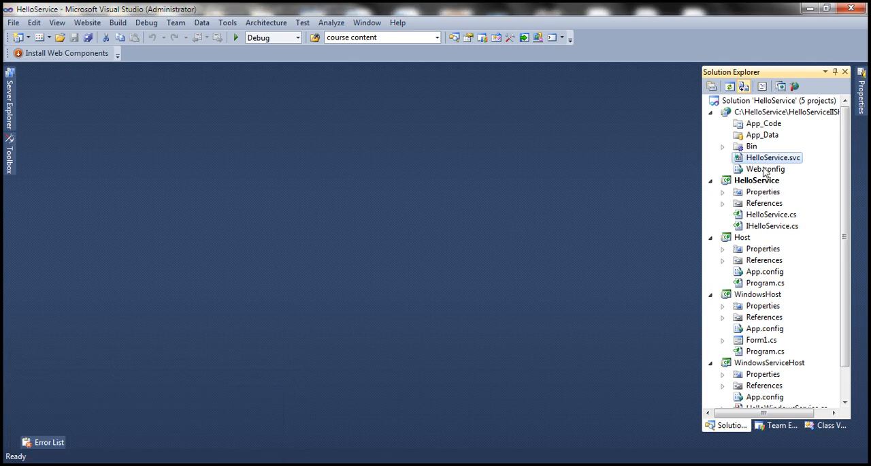
- Open the IIS-hosted HelloService site's Web.config showing its basicHttpBinding endpoint
{"action": "double_click", "coordinate": [766, 168]}
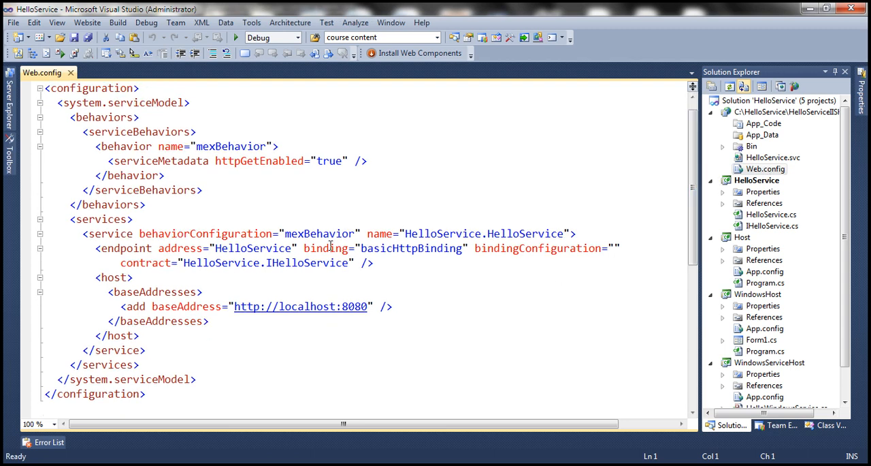
- Switch the endpoint to netTcpBinding, add base address net.tcp://localhost:8090 and save Web.config
{"action": "double_click", "coordinate": [392, 248]}
{"action": "type", "text": "netT"}
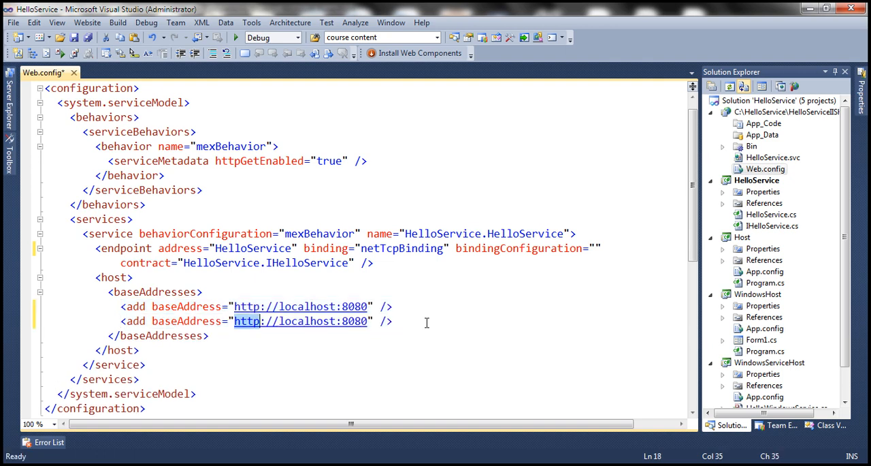
{"action": "type", "text": "net."}
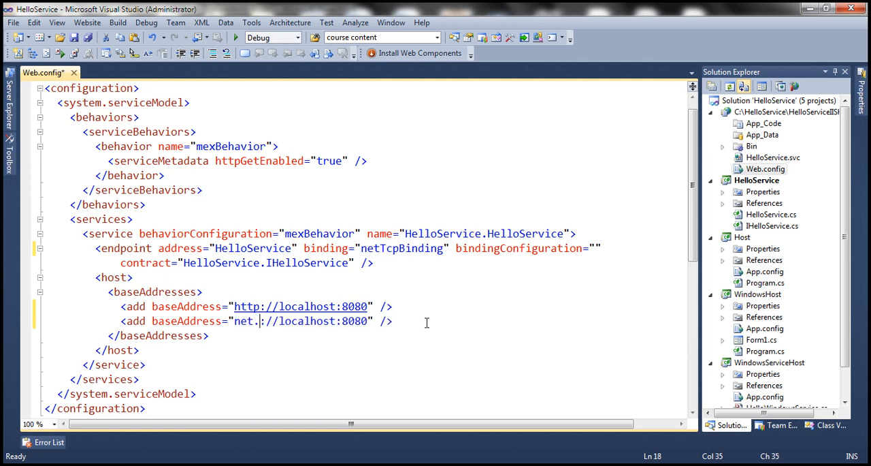
{"action": "type", "text": "tcp"}
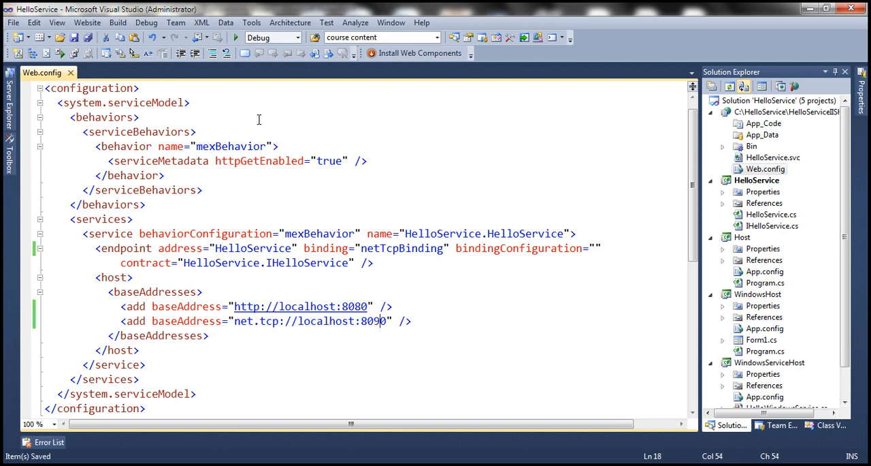
{"action": "left_click", "coordinate": [203, 190]}
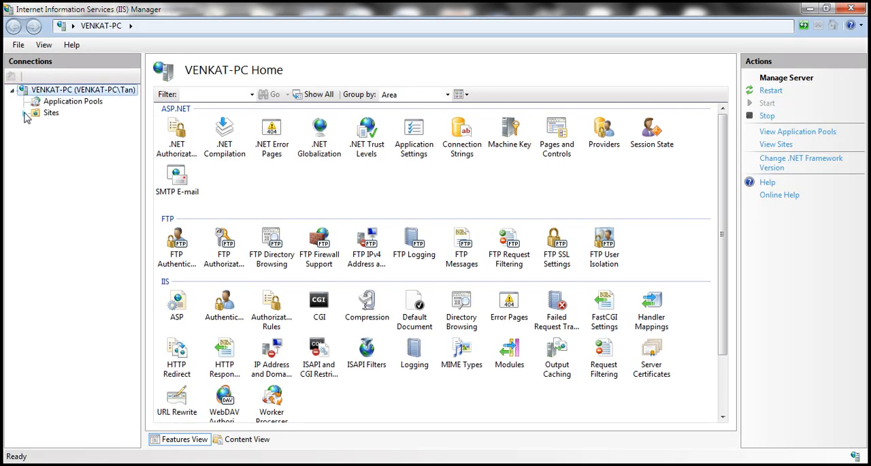
- Show the HelloService application's files in Content View under Default Web Site
{"action": "left_click", "coordinate": [24, 113]}
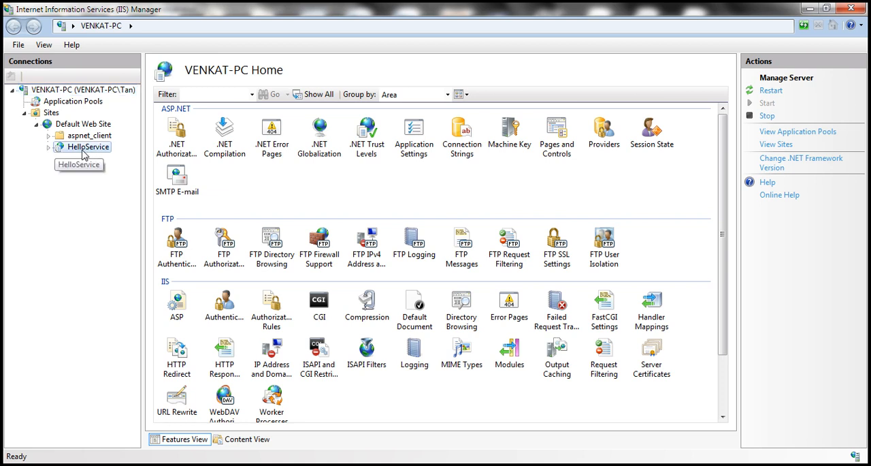
{"action": "right_click", "coordinate": [87, 146]}
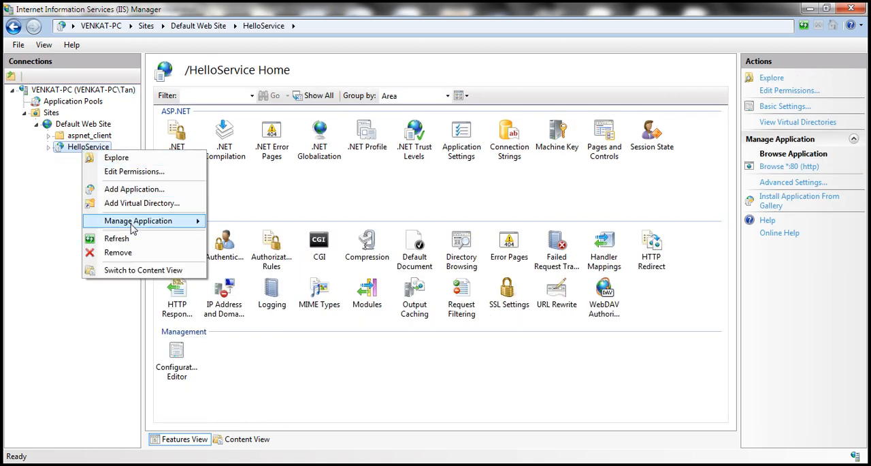
{"action": "left_click", "coordinate": [144, 270]}
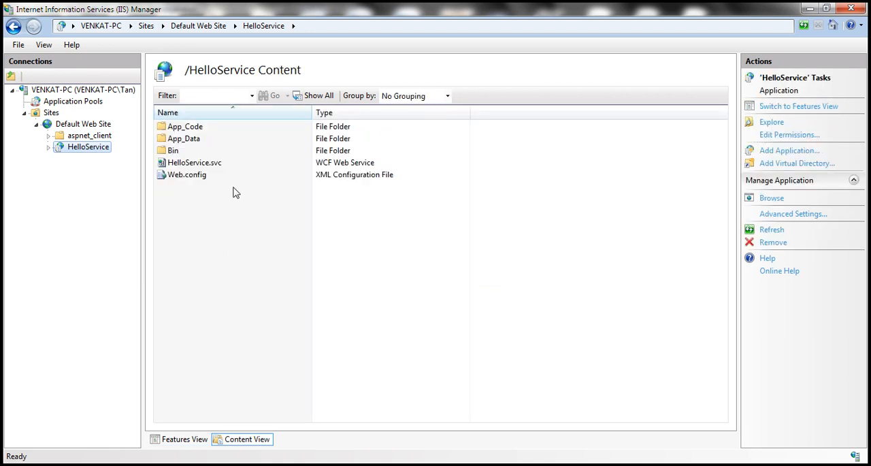
{"action": "mouse_move", "coordinate": [88, 146]}
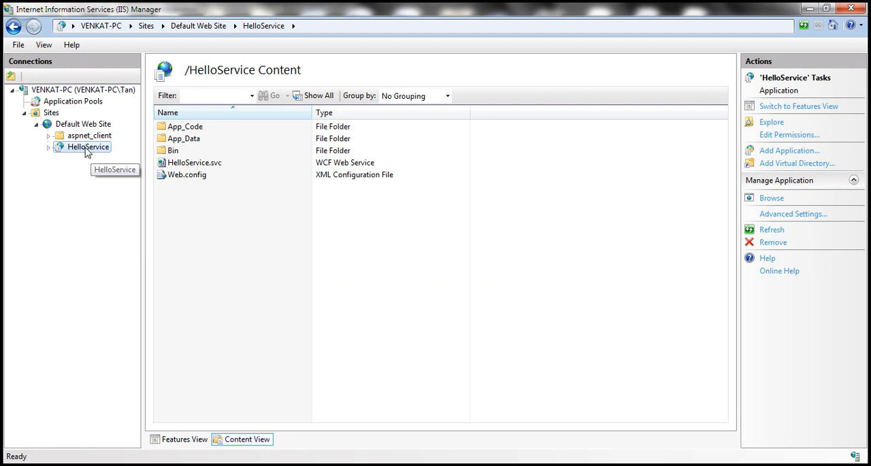
- Browse HelloService.svc from IIS Manager in the browser
{"action": "left_click", "coordinate": [194, 162]}
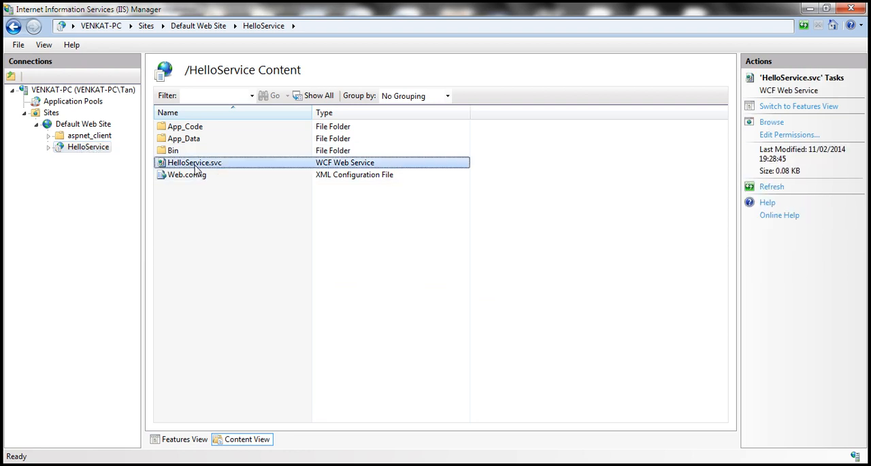
{"action": "right_click", "coordinate": [194, 162]}
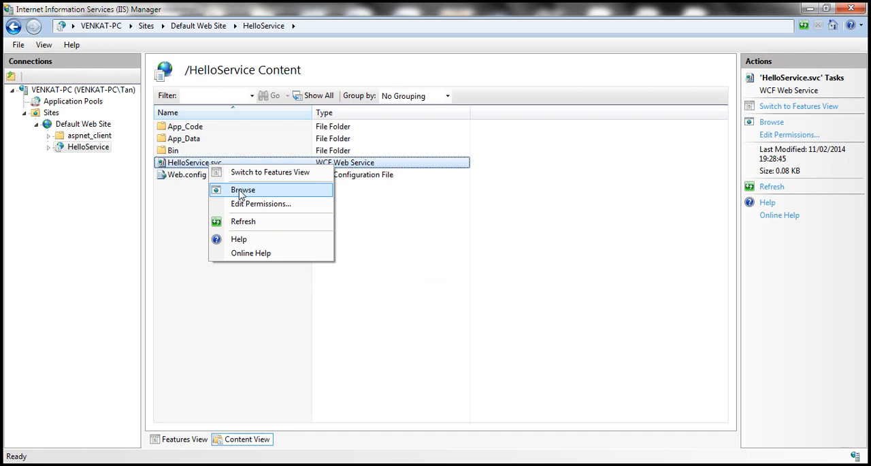
{"action": "left_click", "coordinate": [243, 190]}
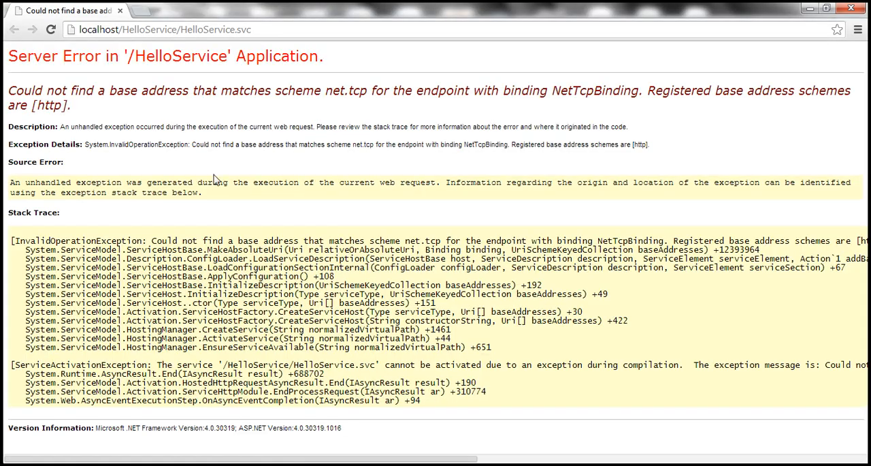
{"action": "mouse_move", "coordinate": [148, 116]}
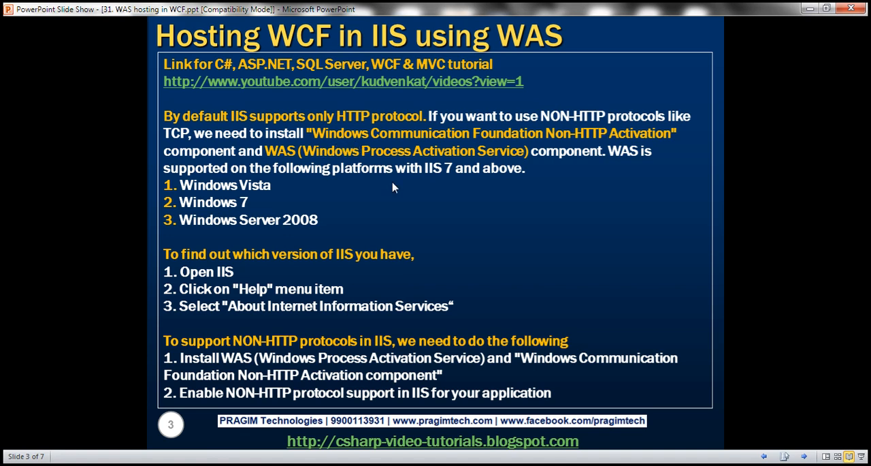
{"action": "mouse_move", "coordinate": [388, 188]}
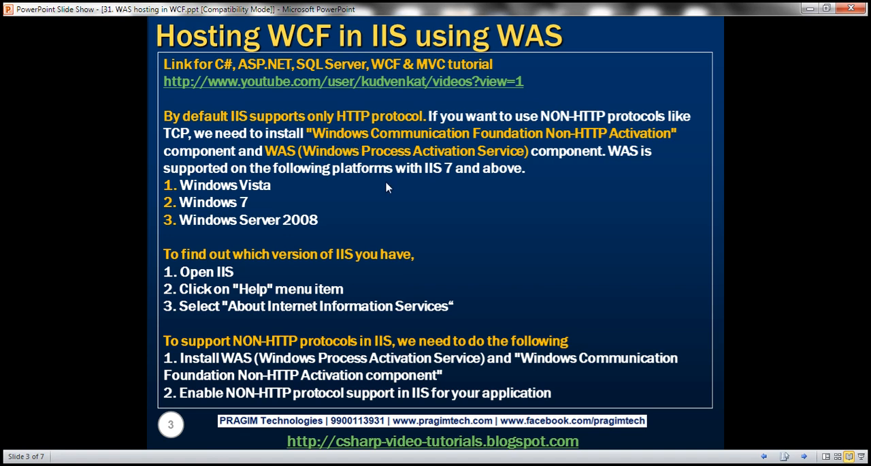
{"action": "mouse_move", "coordinate": [252, 150]}
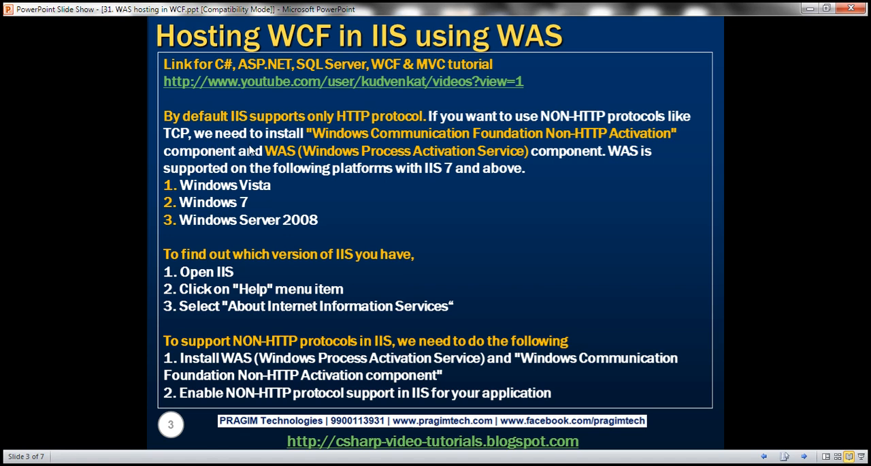
{"action": "mouse_move", "coordinate": [465, 137]}
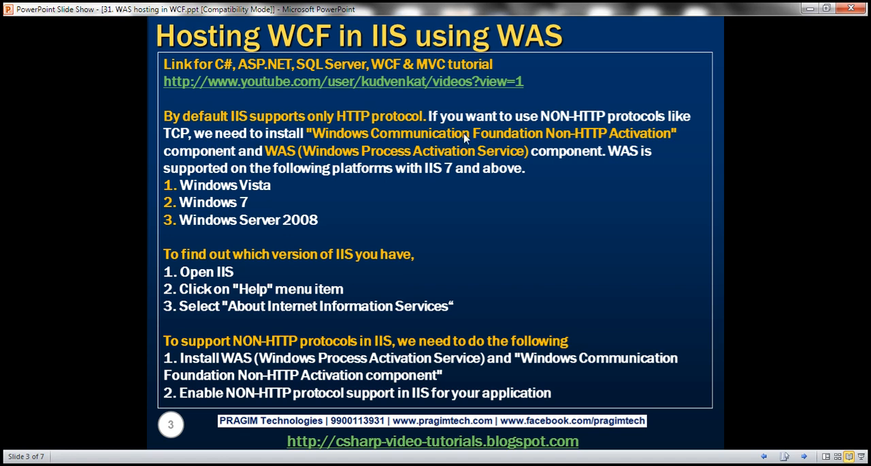
{"action": "mouse_move", "coordinate": [572, 148]}
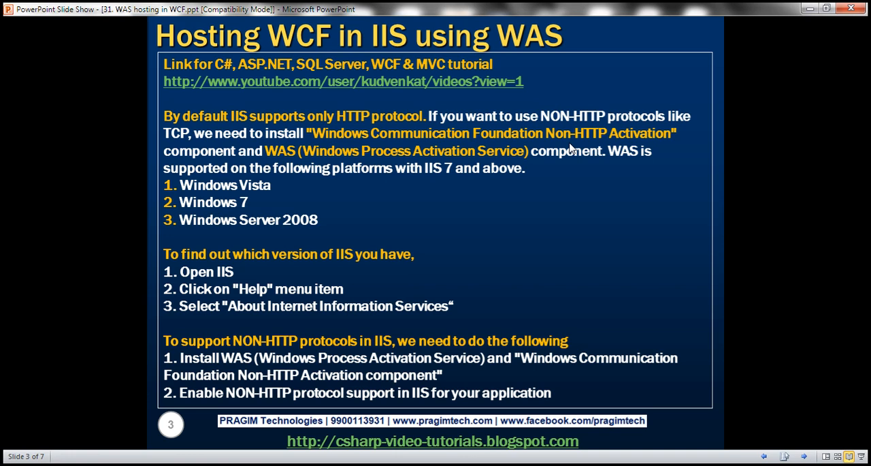
{"action": "mouse_move", "coordinate": [365, 151]}
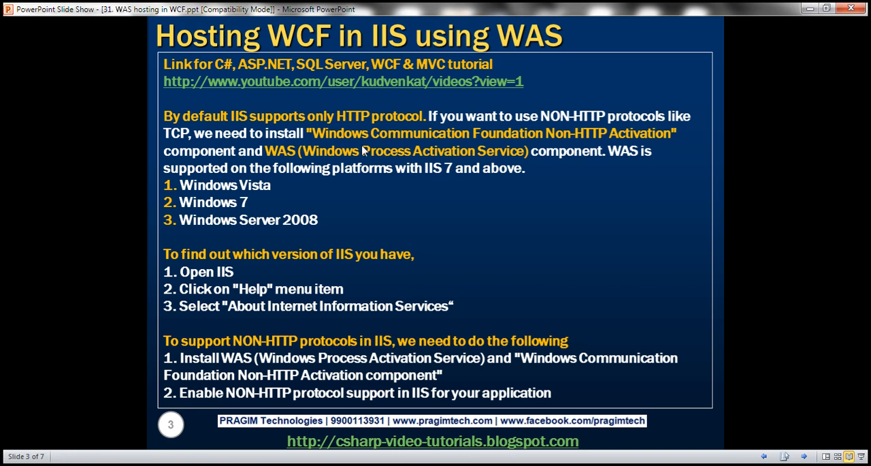
{"action": "mouse_move", "coordinate": [572, 167]}
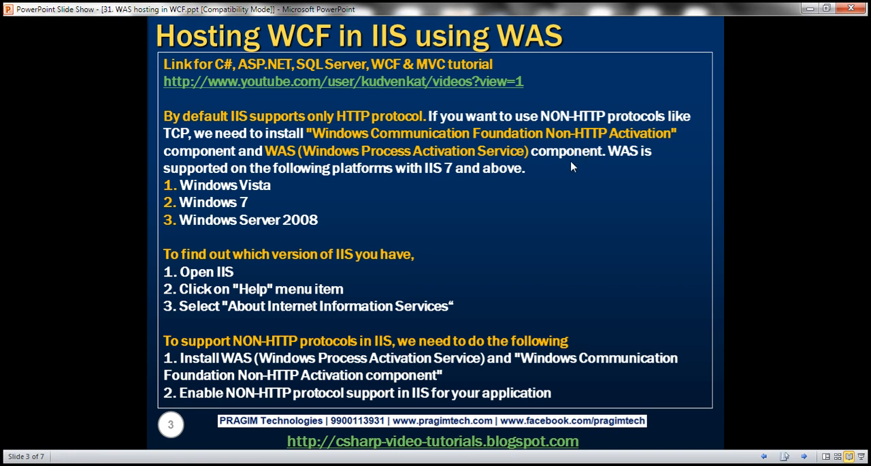
{"action": "mouse_move", "coordinate": [284, 170]}
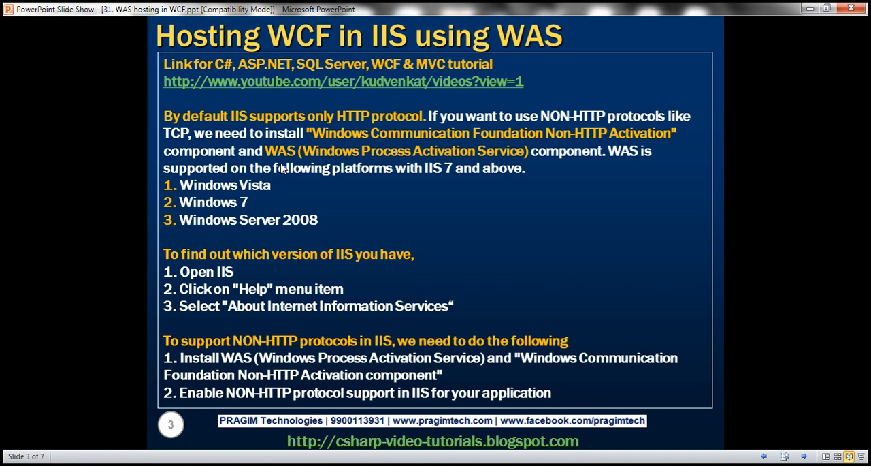
{"action": "mouse_move", "coordinate": [257, 186]}
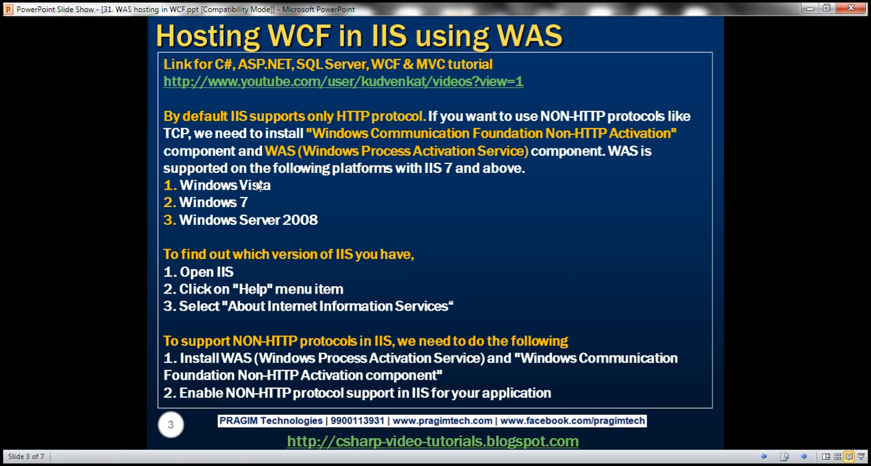
{"action": "mouse_move", "coordinate": [405, 172]}
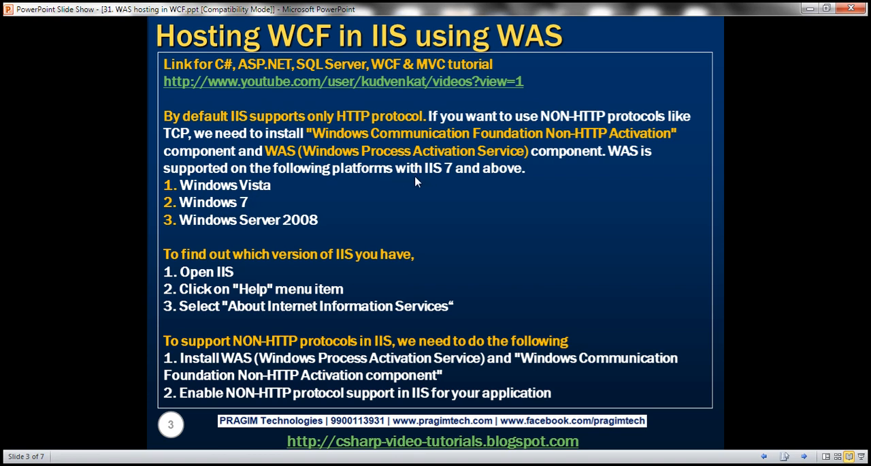
{"action": "mouse_move", "coordinate": [253, 192]}
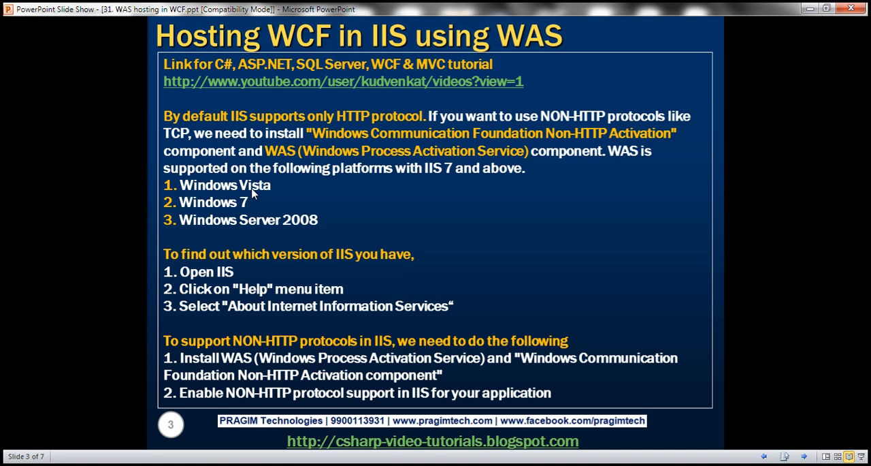
{"action": "mouse_move", "coordinate": [230, 222]}
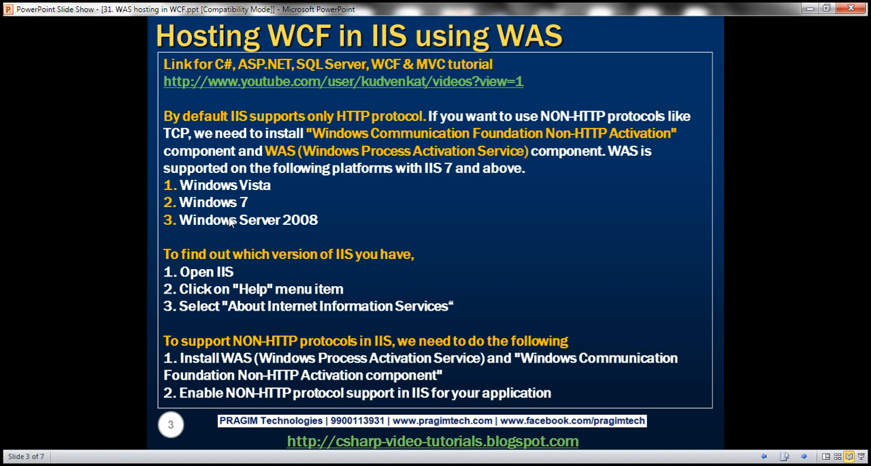
{"action": "mouse_move", "coordinate": [230, 223]}
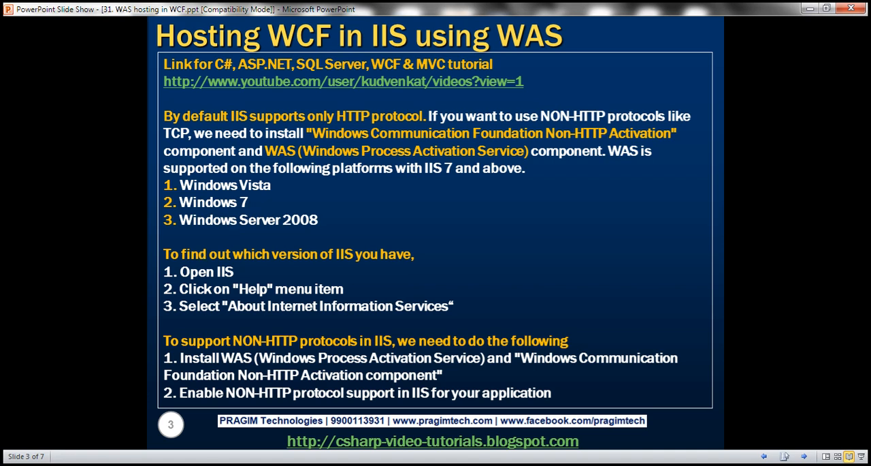
{"action": "left_click", "coordinate": [72, 45]}
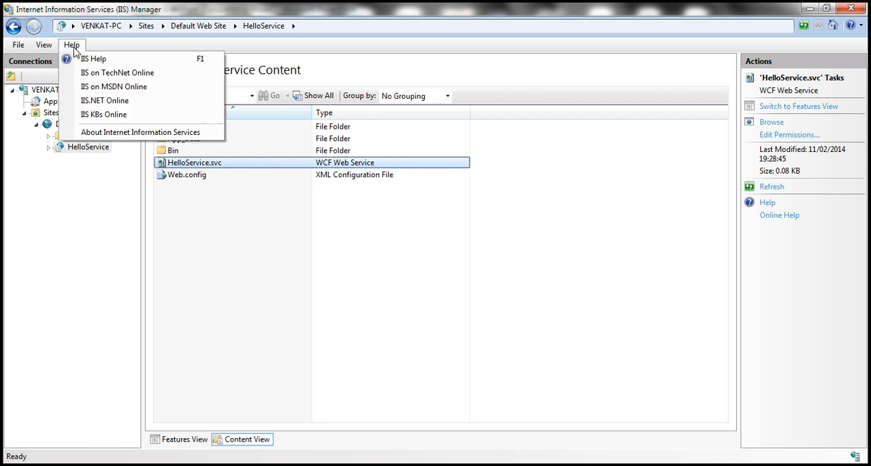
{"action": "mouse_move", "coordinate": [141, 132]}
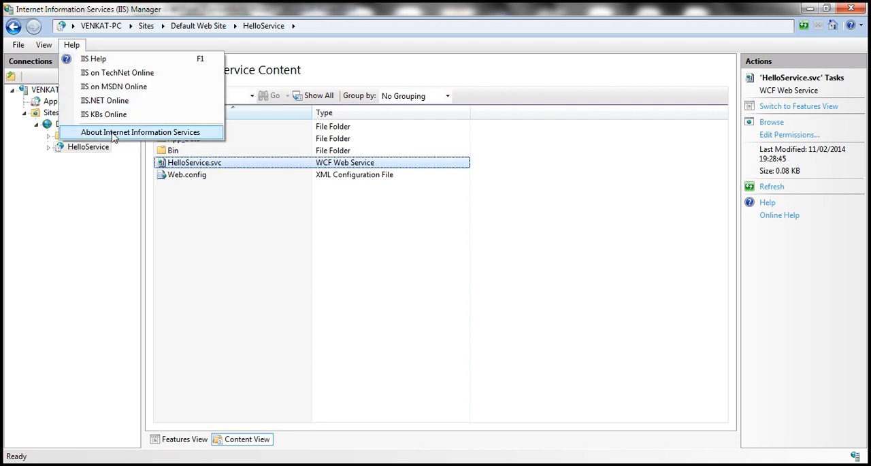
{"action": "left_click", "coordinate": [141, 132]}
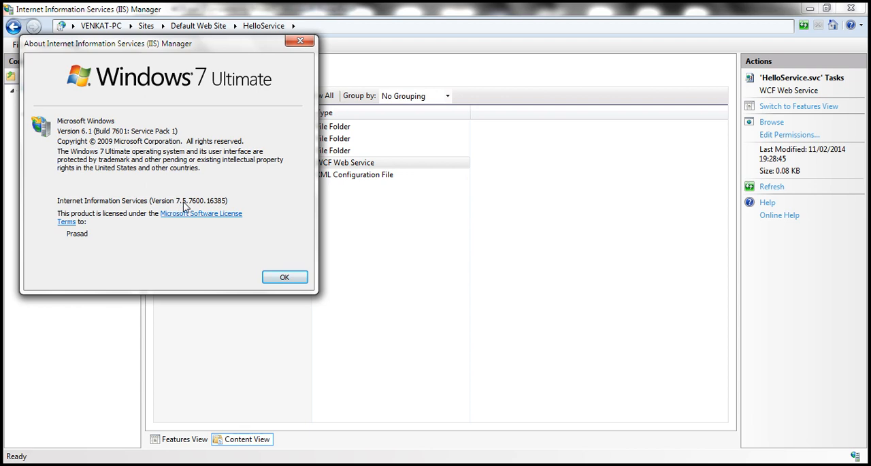
{"action": "left_click", "coordinate": [285, 277]}
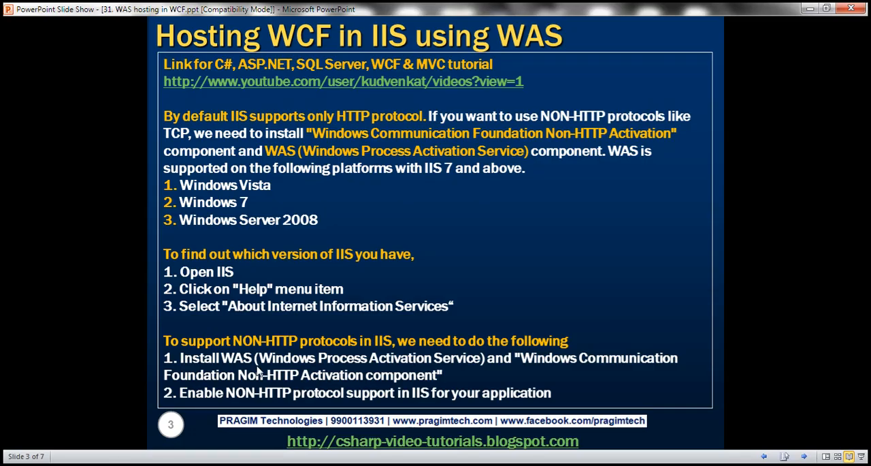
{"action": "mouse_move", "coordinate": [181, 349]}
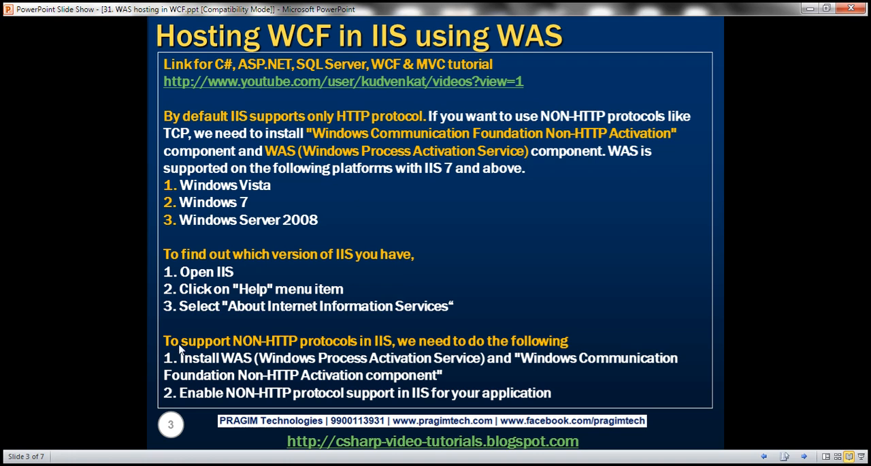
{"action": "mouse_move", "coordinate": [227, 379]}
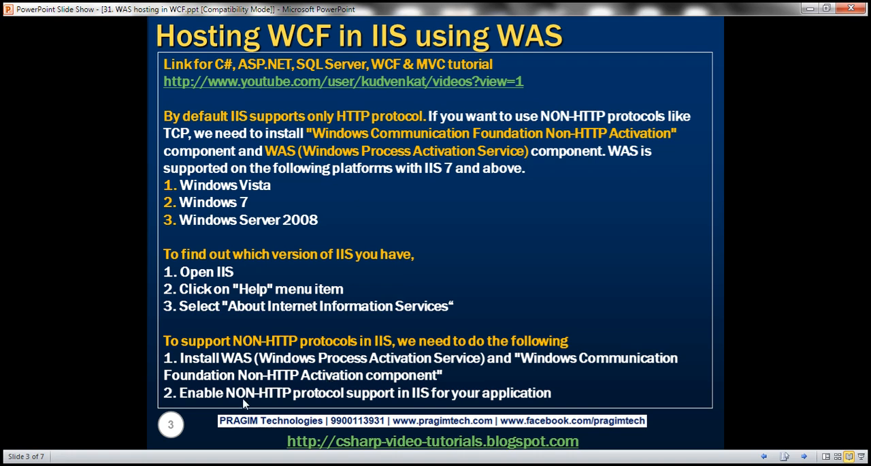
{"action": "mouse_move", "coordinate": [291, 404]}
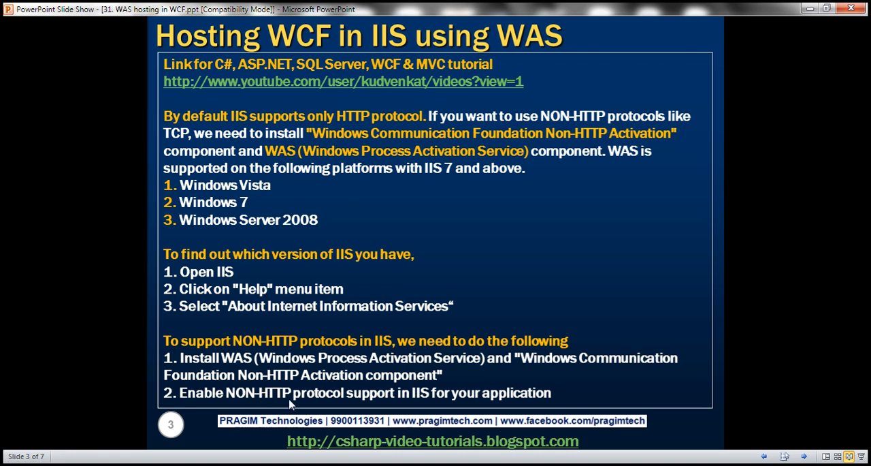
{"action": "mouse_move", "coordinate": [340, 324]}
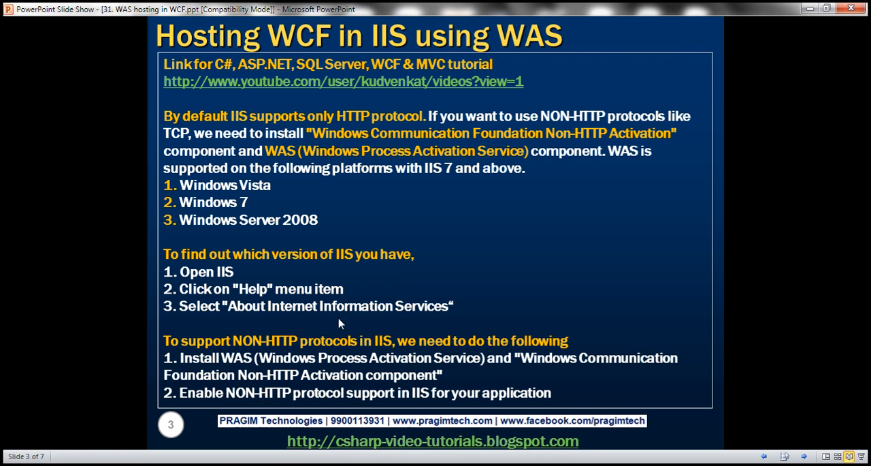
{"action": "mouse_move", "coordinate": [409, 361]}
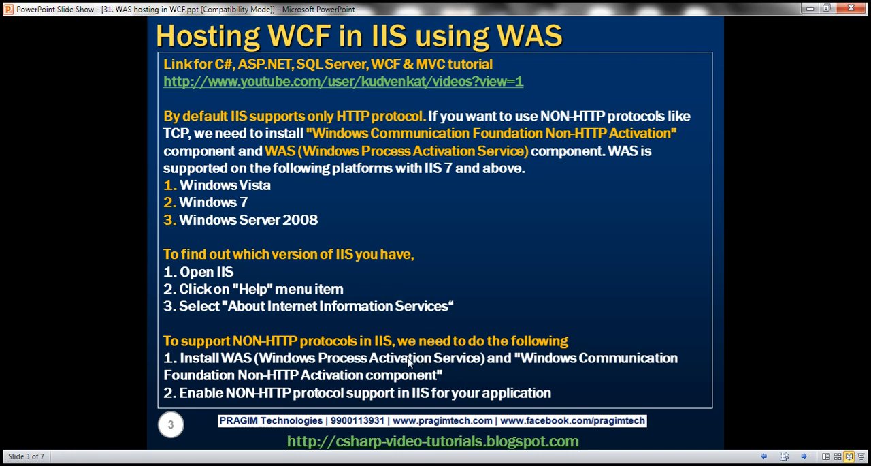
{"action": "mouse_move", "coordinate": [385, 318]}
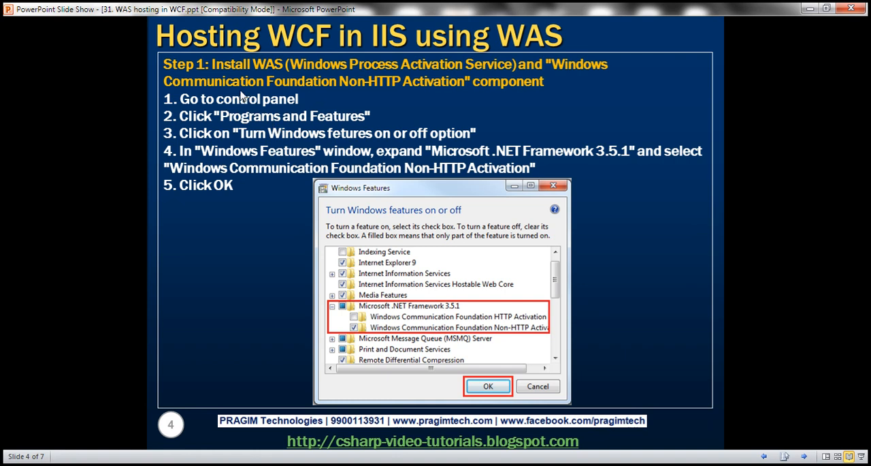
{"action": "mouse_move", "coordinate": [312, 91]}
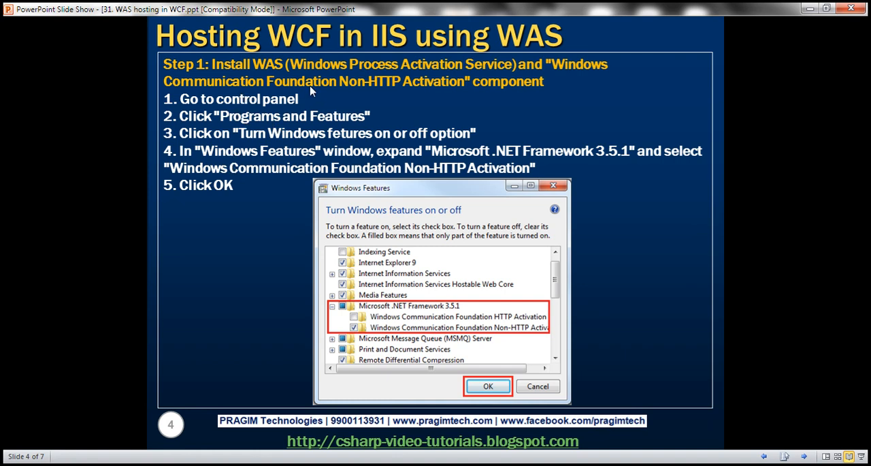
{"action": "mouse_move", "coordinate": [320, 71]}
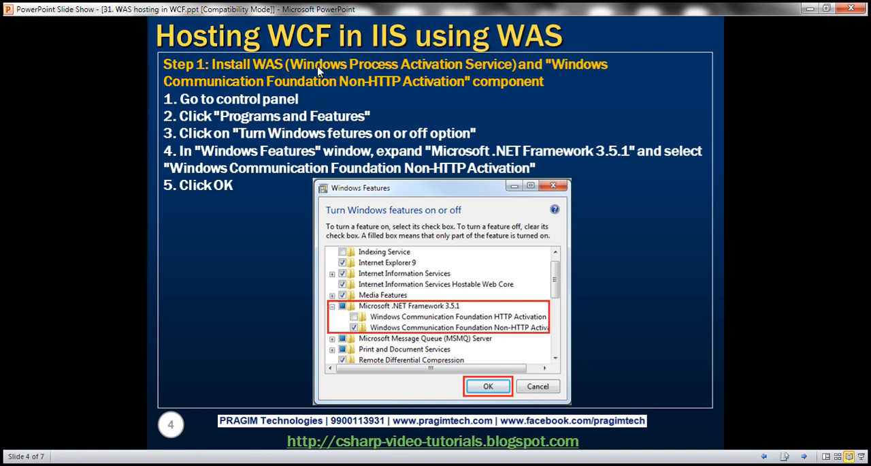
{"action": "mouse_move", "coordinate": [343, 96]}
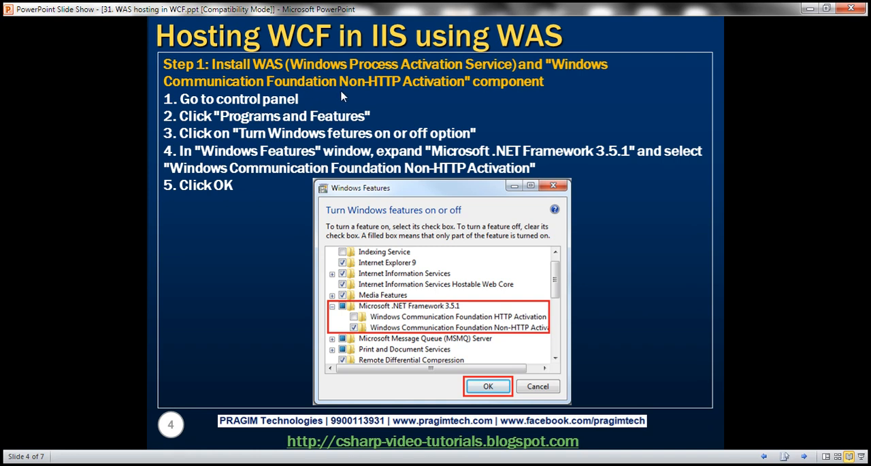
{"action": "mouse_move", "coordinate": [475, 102]}
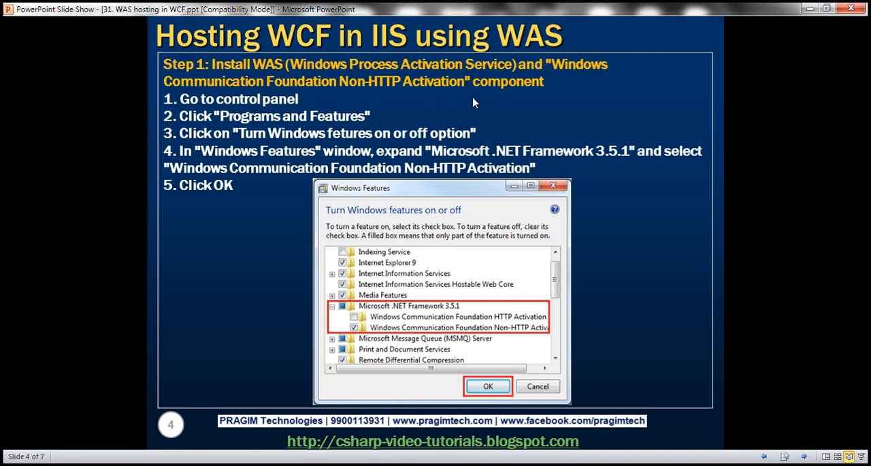
{"action": "mouse_move", "coordinate": [274, 177]}
{"action": "type", "text": "c"}
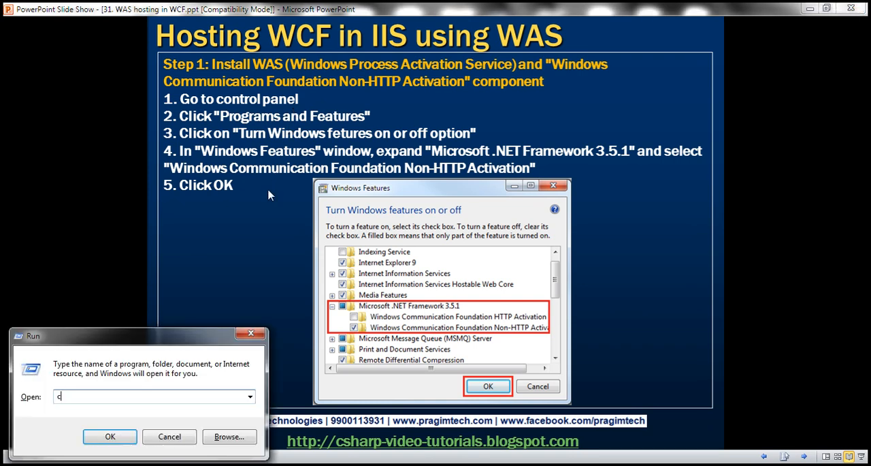
- Launch Control Panel, go to Programs and Features and bring up Windows Features
{"action": "type", "text": "ontrol"}
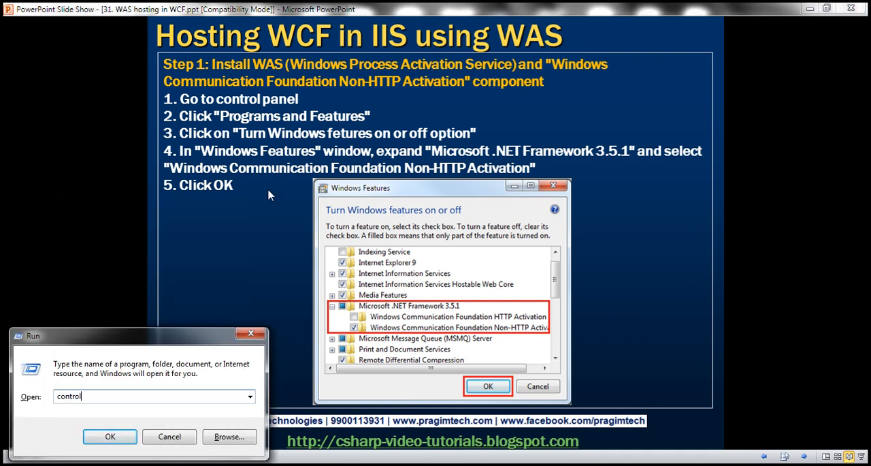
{"action": "left_click", "coordinate": [109, 436]}
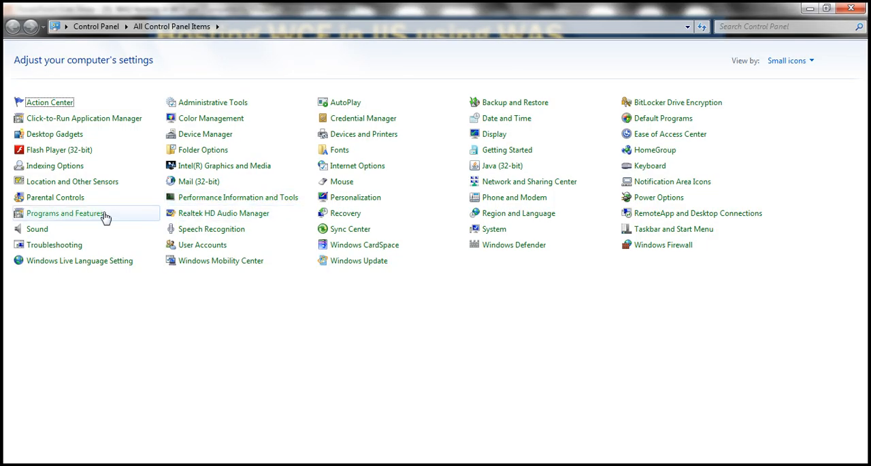
{"action": "left_click", "coordinate": [65, 213]}
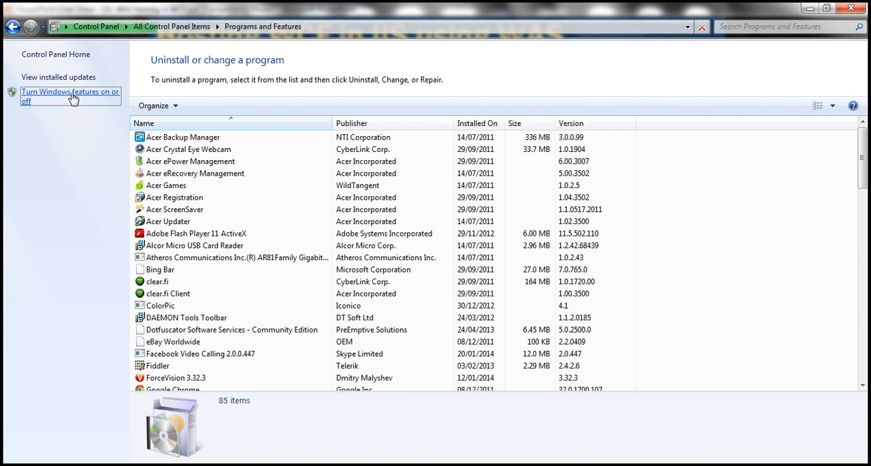
{"action": "left_click", "coordinate": [70, 96]}
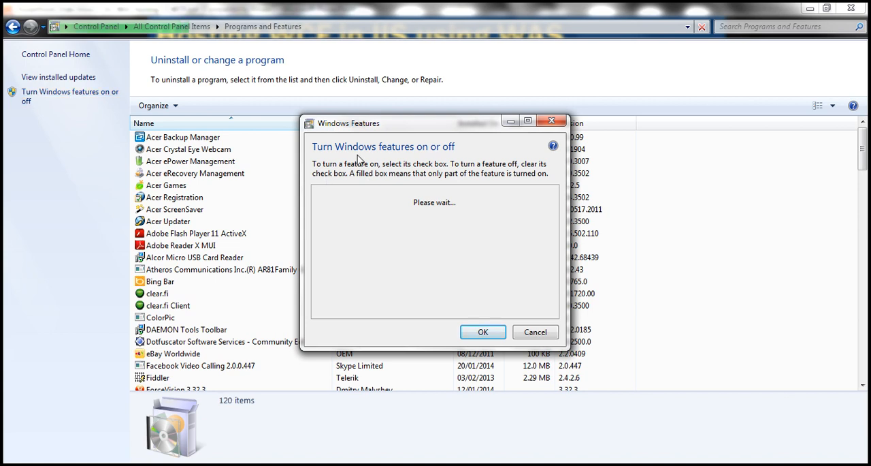
{"action": "mouse_move", "coordinate": [354, 203]}
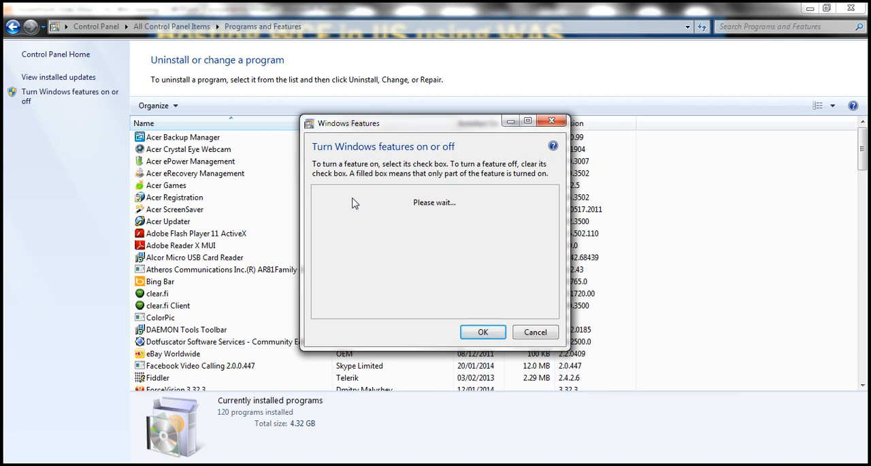
{"action": "mouse_move", "coordinate": [465, 152]}
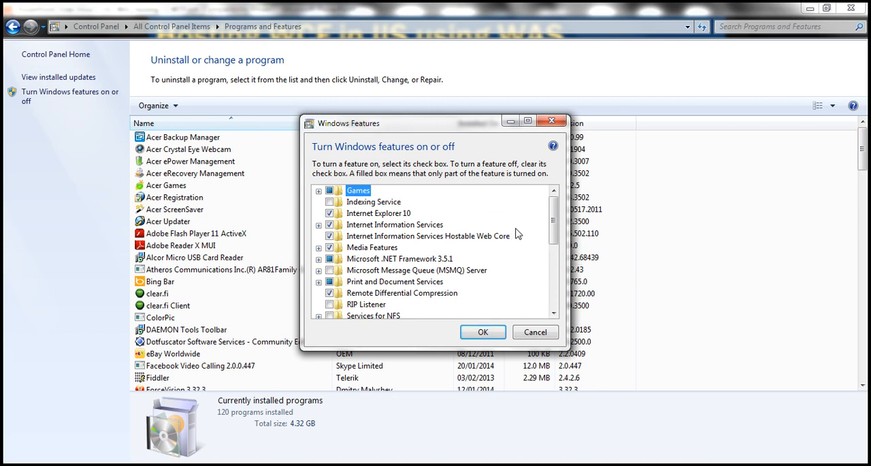
- Enable Windows Communication Foundation Non-HTTP Activation under .NET Framework 3.5.1 and apply it
{"action": "scroll", "scroll_direction": "down", "scroll_amount": 3}
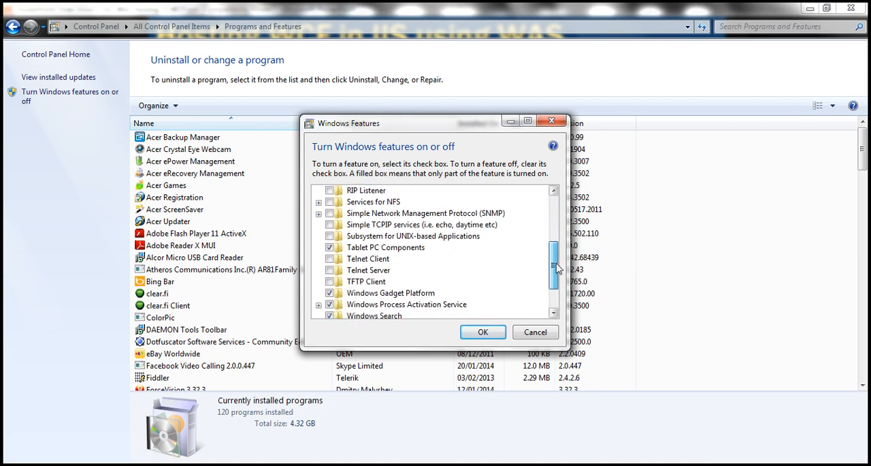
{"action": "scroll", "scroll_direction": "down", "scroll_amount": 3}
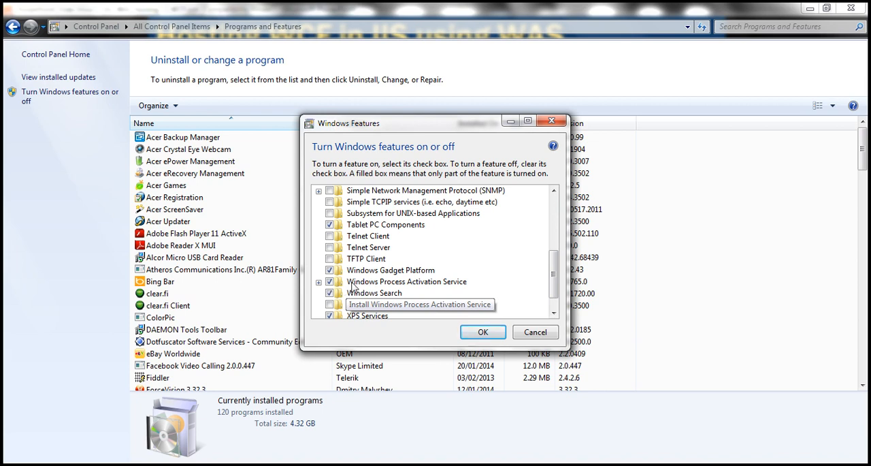
{"action": "scroll", "scroll_direction": "up", "scroll_amount": 3}
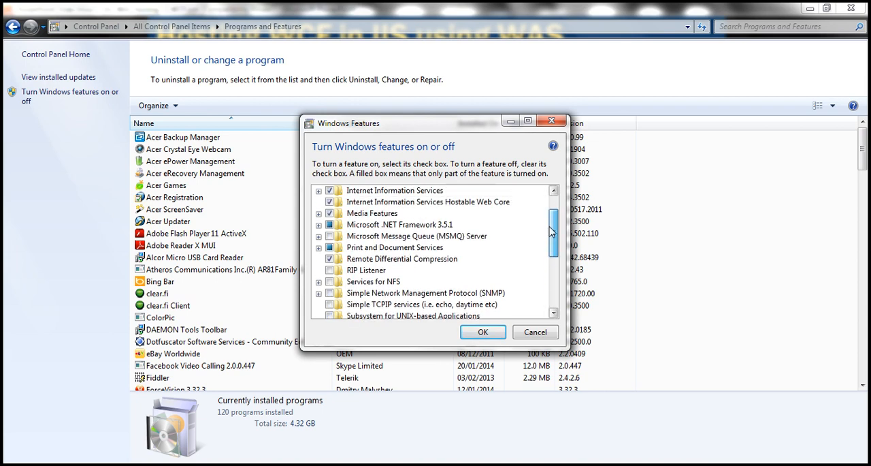
{"action": "scroll", "scroll_direction": "up", "scroll_amount": 3}
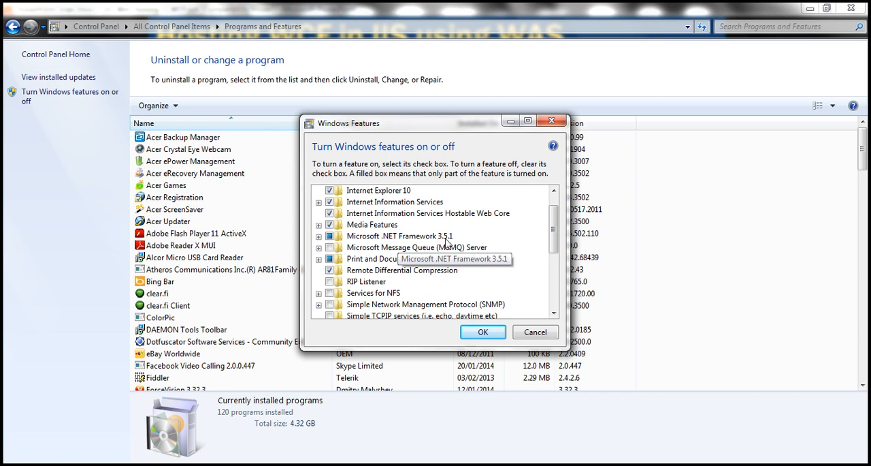
{"action": "left_click", "coordinate": [318, 235]}
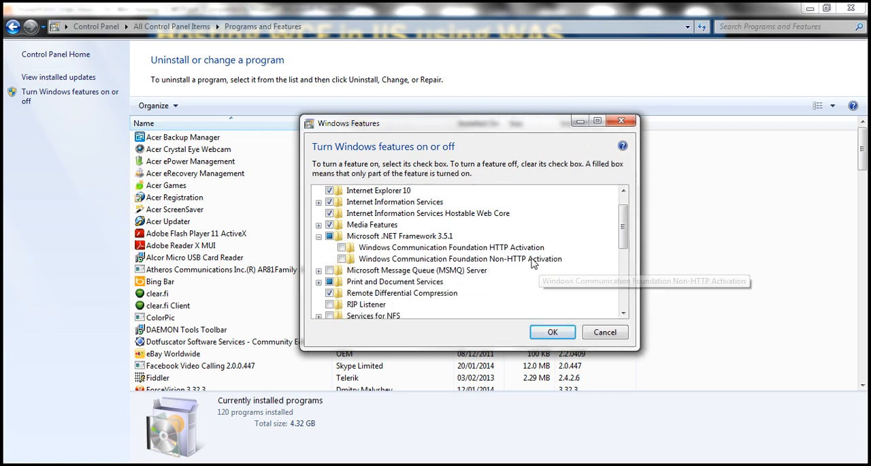
{"action": "mouse_move", "coordinate": [542, 264]}
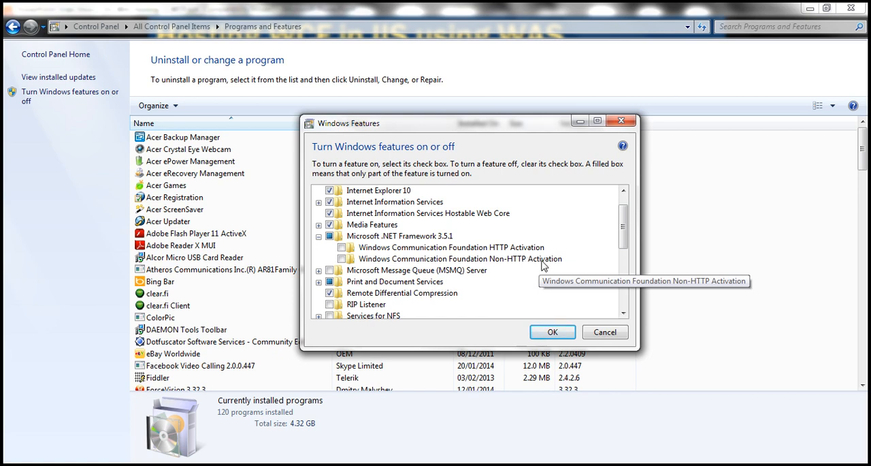
{"action": "mouse_move", "coordinate": [371, 264]}
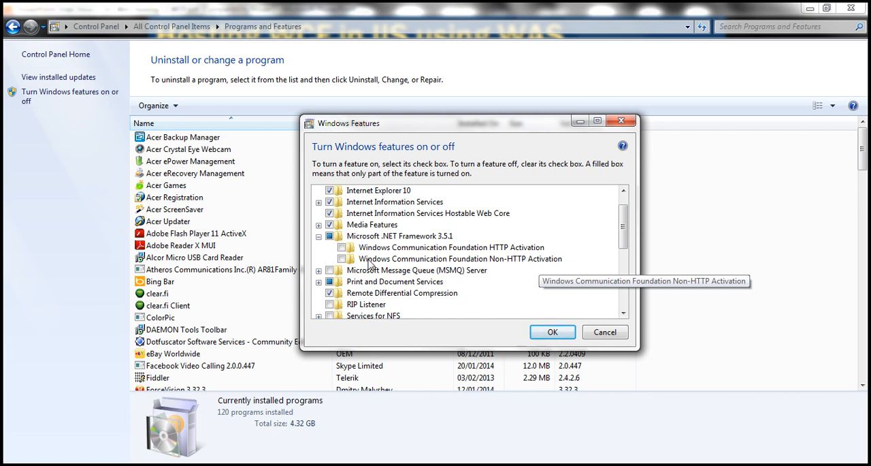
{"action": "left_click", "coordinate": [341, 258]}
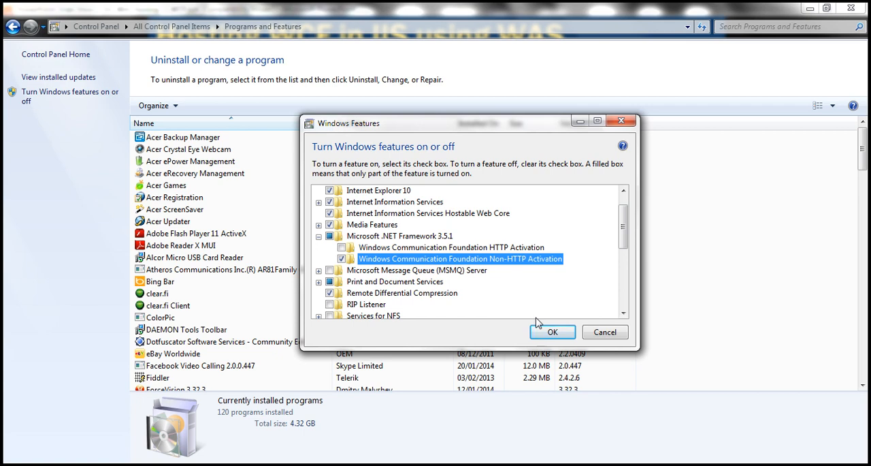
{"action": "left_click", "coordinate": [553, 332]}
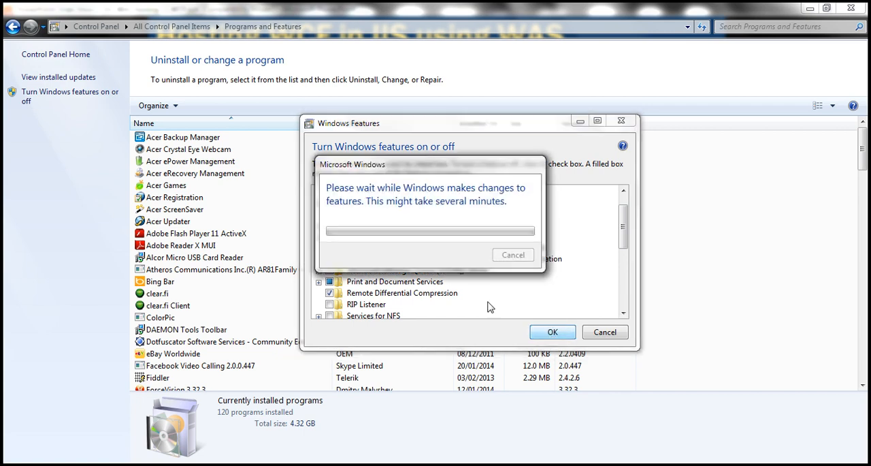
{"action": "mouse_move", "coordinate": [412, 233]}
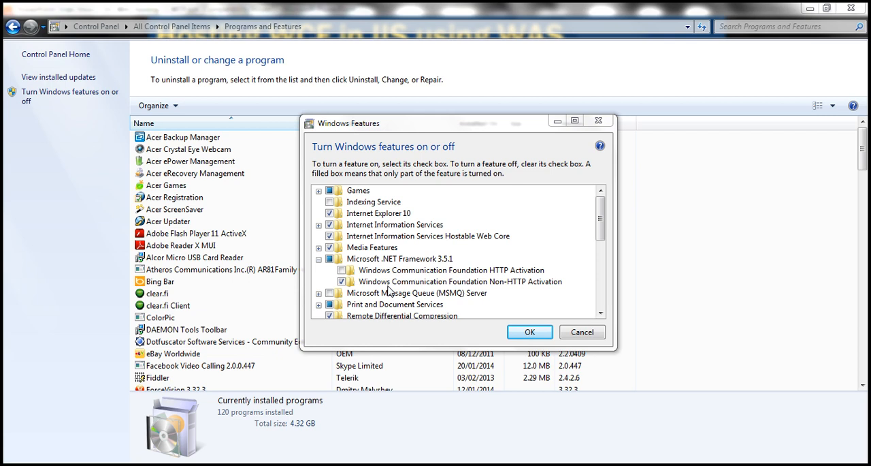
{"action": "mouse_move", "coordinate": [500, 287]}
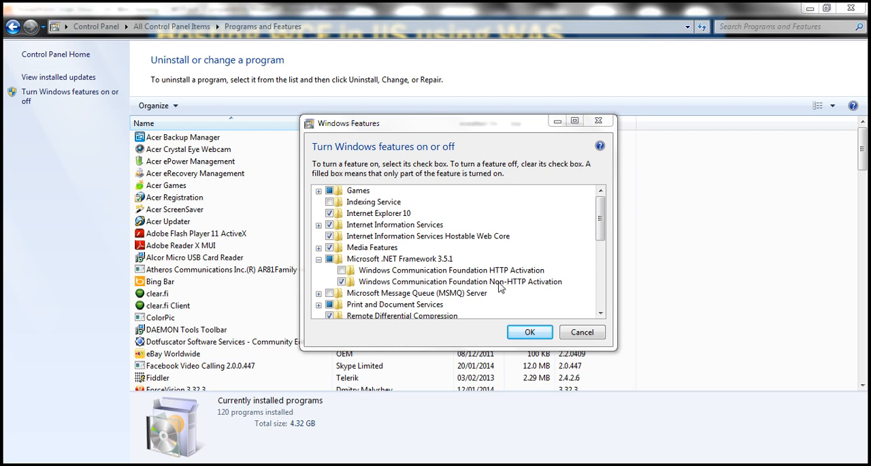
{"action": "mouse_move", "coordinate": [463, 286]}
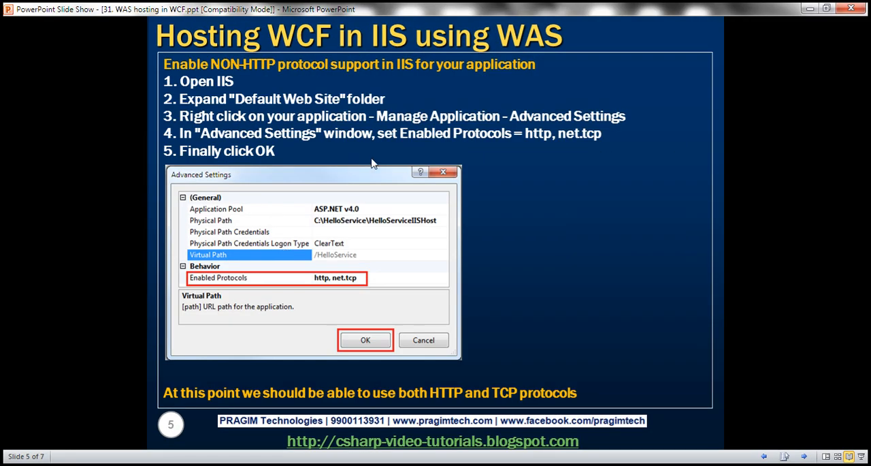
{"action": "mouse_move", "coordinate": [435, 154]}
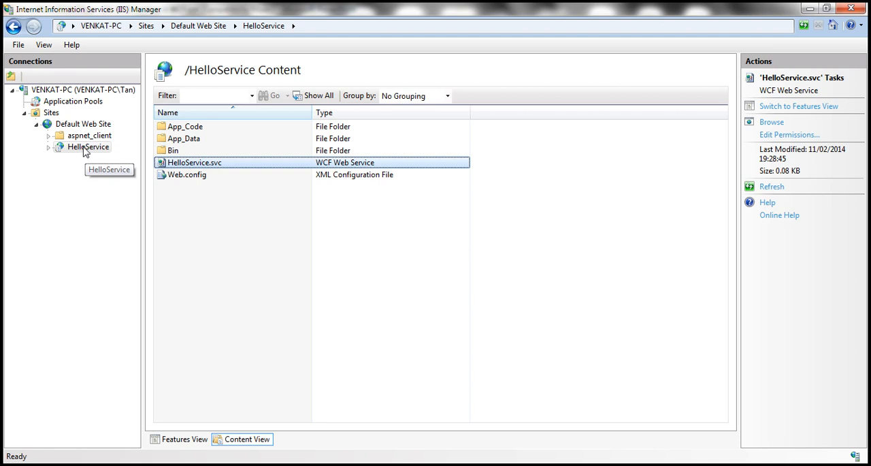
- Set HelloService's Enabled Protocols to http, net.tcp in Advanced Settings
{"action": "right_click", "coordinate": [88, 147]}
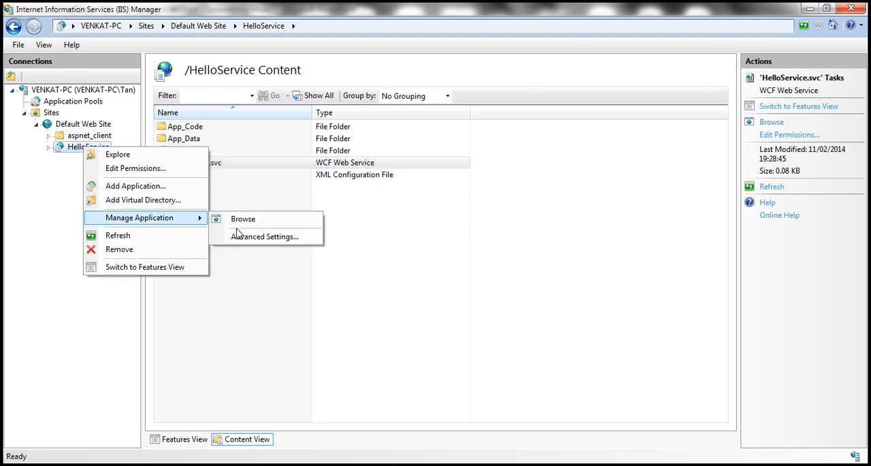
{"action": "left_click", "coordinate": [264, 236]}
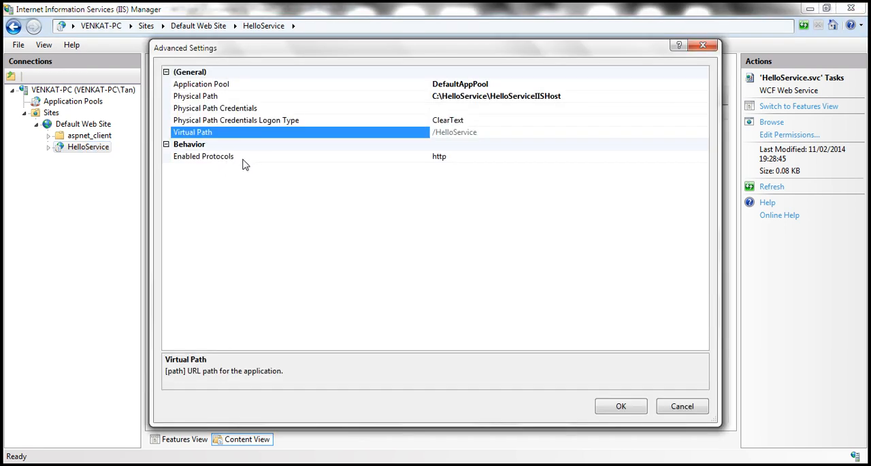
{"action": "mouse_move", "coordinate": [461, 161]}
{"action": "type", "text": ","}
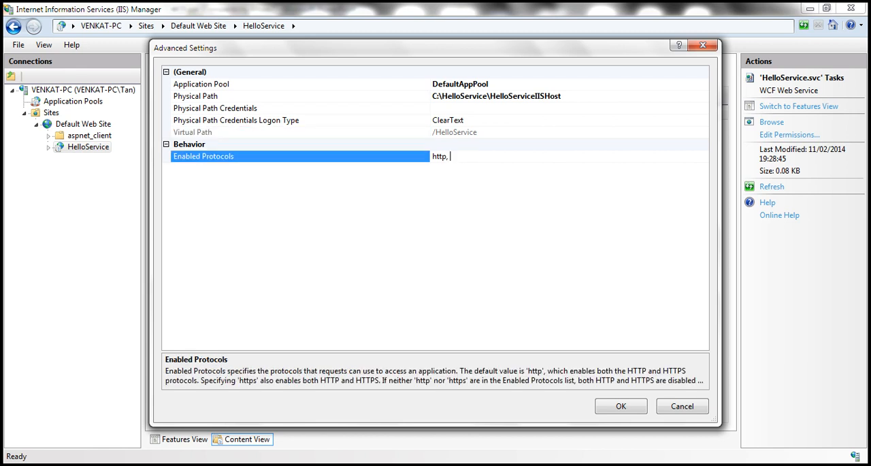
{"action": "type", "text": "net.t"}
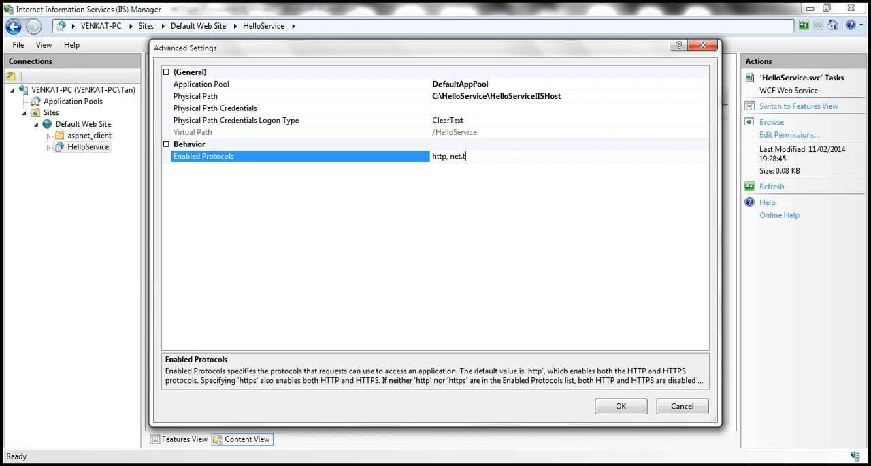
{"action": "type", "text": "cp"}
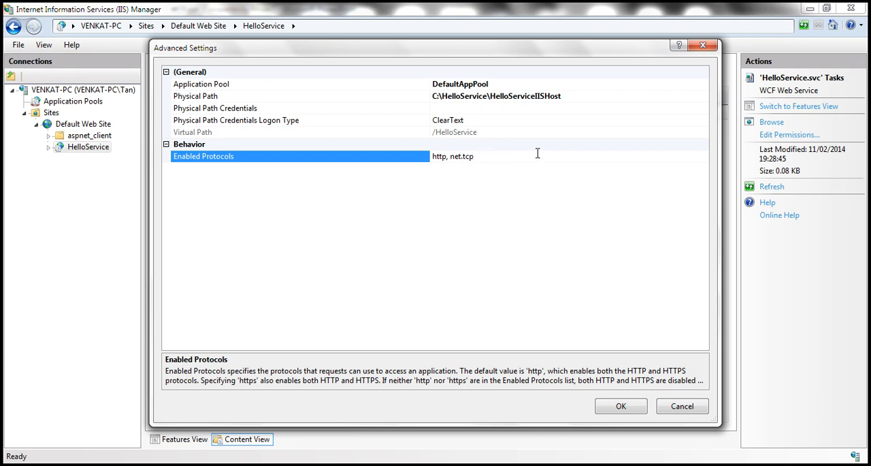
{"action": "left_click", "coordinate": [619, 404]}
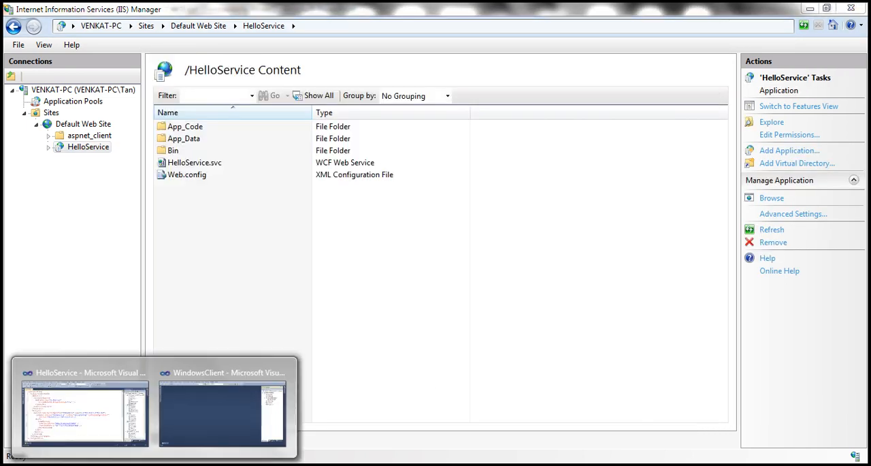
- Browse HelloService.svc again, now loading the HelloService Service test page
{"action": "left_click", "coordinate": [84, 413]}
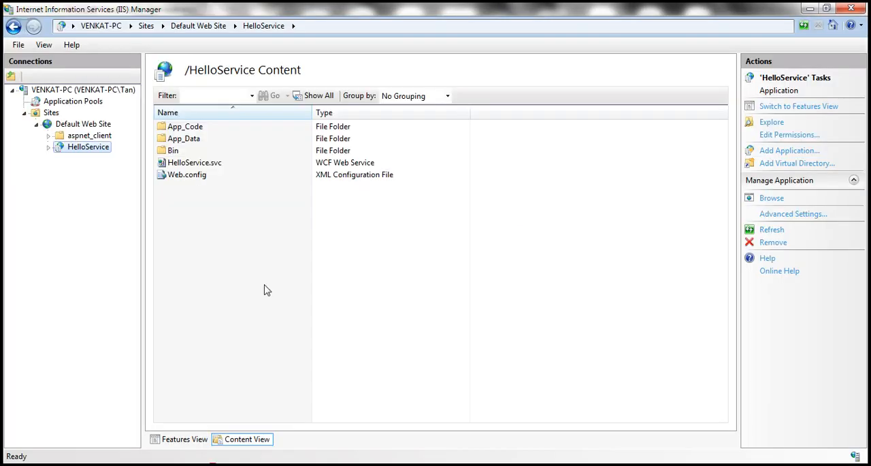
{"action": "right_click", "coordinate": [194, 163]}
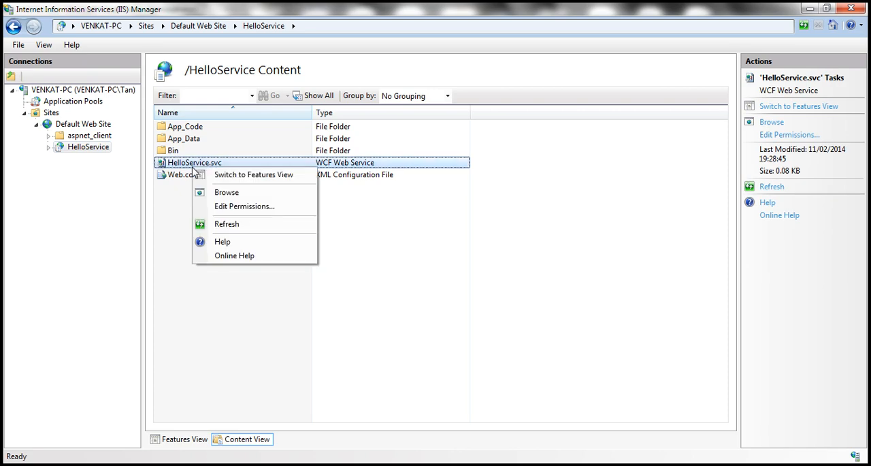
{"action": "left_click", "coordinate": [226, 192]}
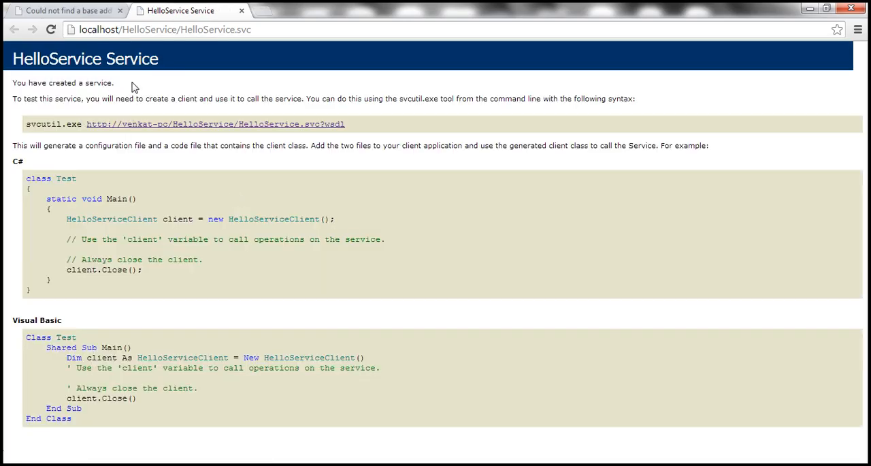
{"action": "mouse_move", "coordinate": [129, 359]}
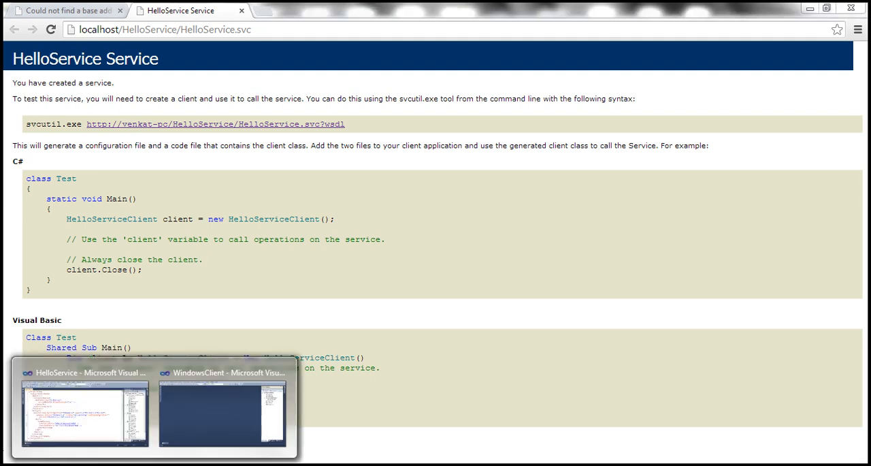
- Switch to the WindowsClient project and view app.config's basicHttpBinding client endpoint
{"action": "left_click", "coordinate": [222, 409]}
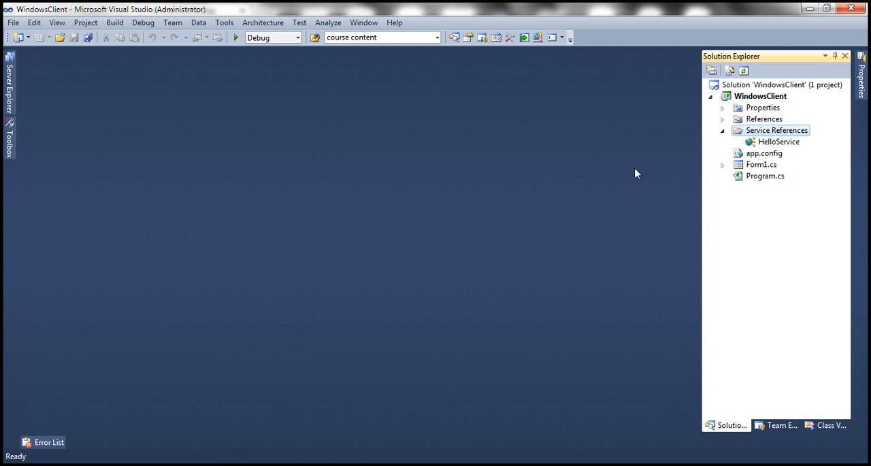
{"action": "mouse_move", "coordinate": [752, 171]}
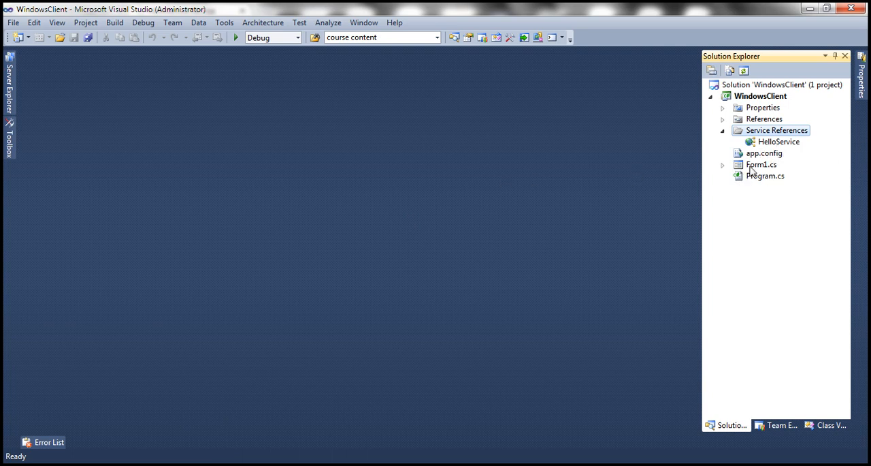
{"action": "double_click", "coordinate": [764, 153]}
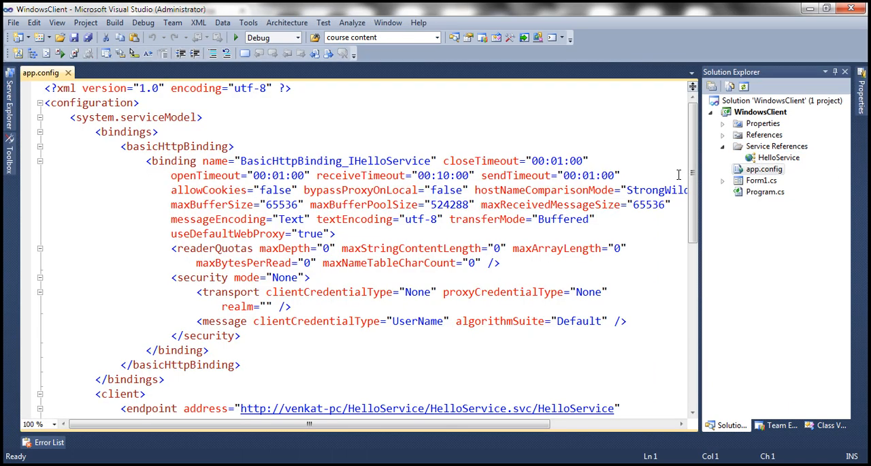
{"action": "scroll", "scroll_direction": "down", "scroll_amount": 3}
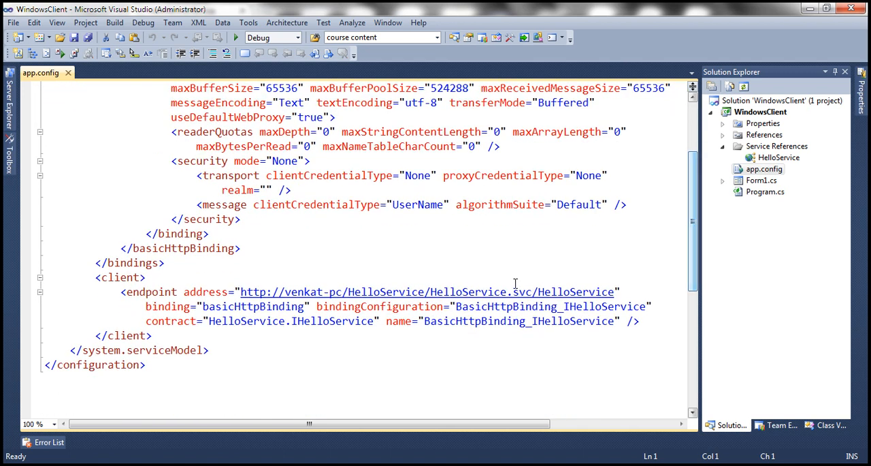
{"action": "double_click", "coordinate": [218, 306]}
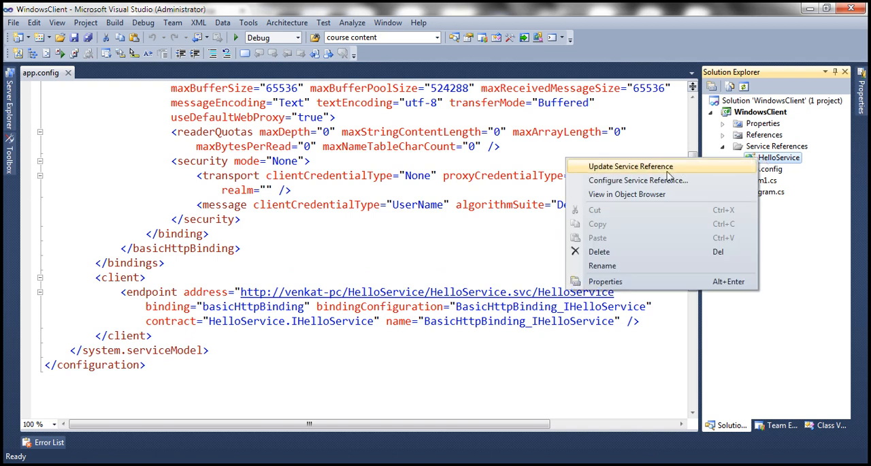
- Update the HelloService service reference so app.config gets a netTcpBinding net.tcp endpoint
{"action": "left_click", "coordinate": [631, 166]}
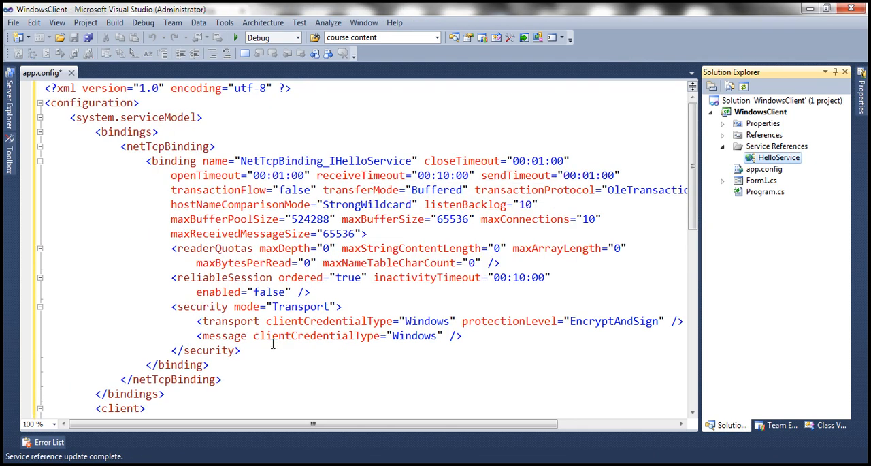
{"action": "scroll", "scroll_direction": "down", "scroll_amount": 3}
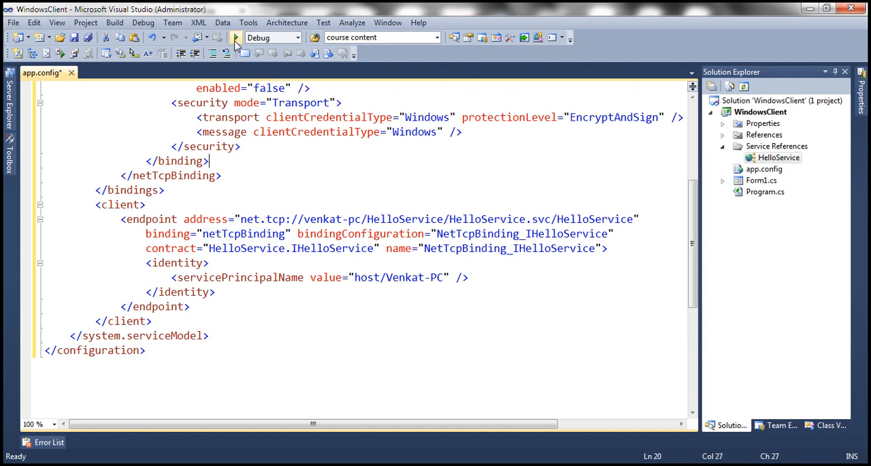
- Run WindowsClient and call GetMessage with the name 'Test'
{"action": "left_click", "coordinate": [236, 37]}
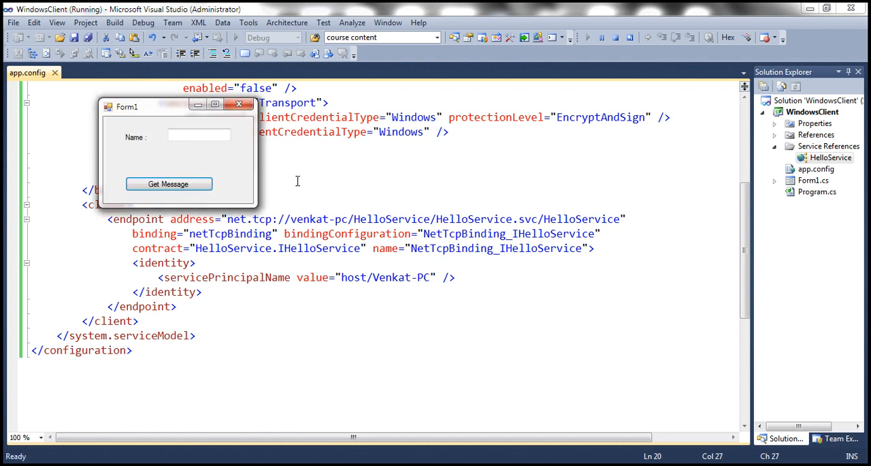
{"action": "type", "text": "T"}
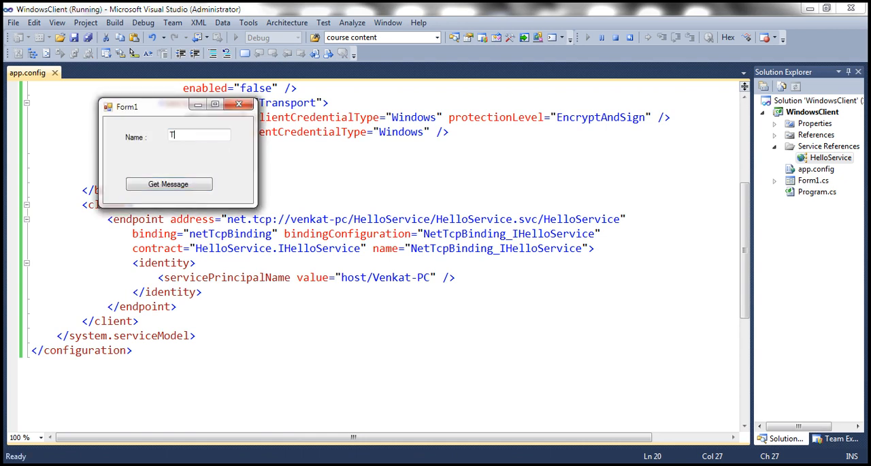
{"action": "type", "text": "est"}
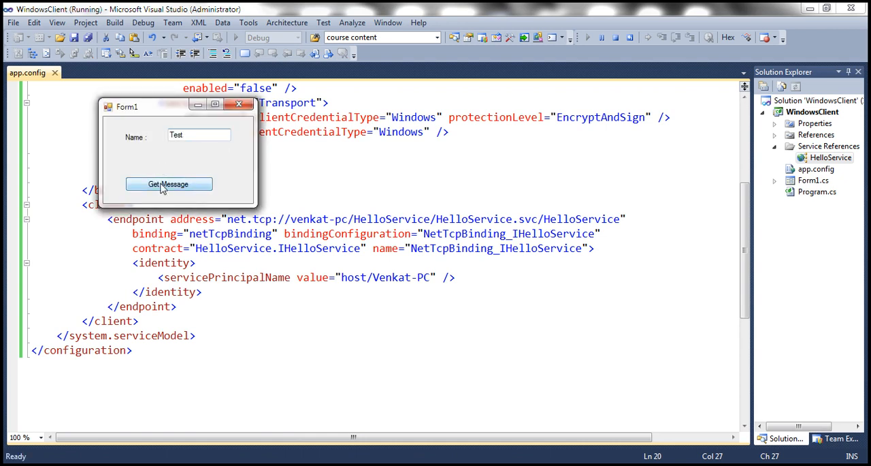
{"action": "mouse_move", "coordinate": [276, 197]}
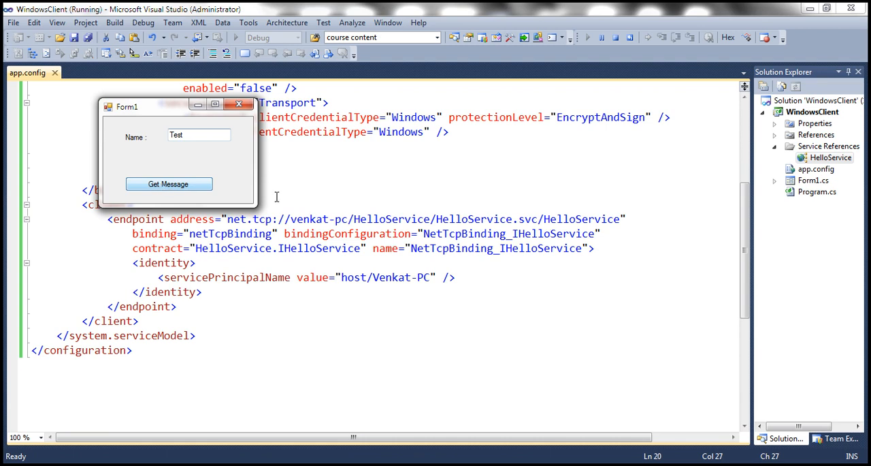
{"action": "mouse_move", "coordinate": [250, 269]}
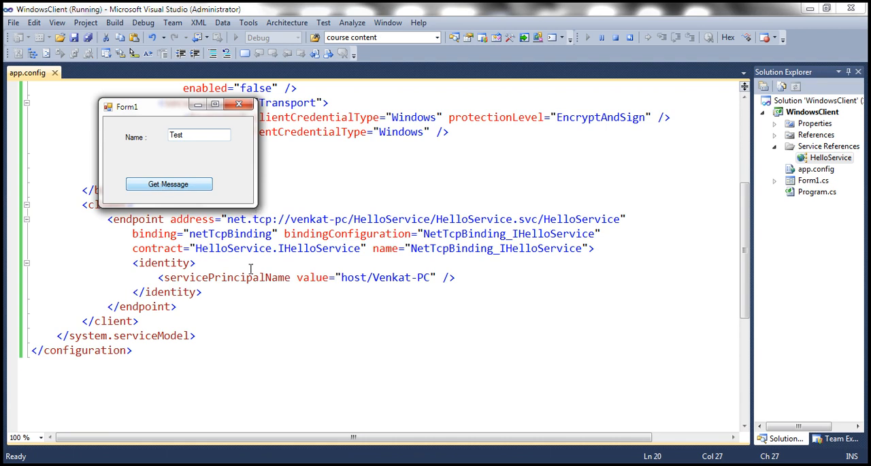
{"action": "left_click", "coordinate": [168, 184]}
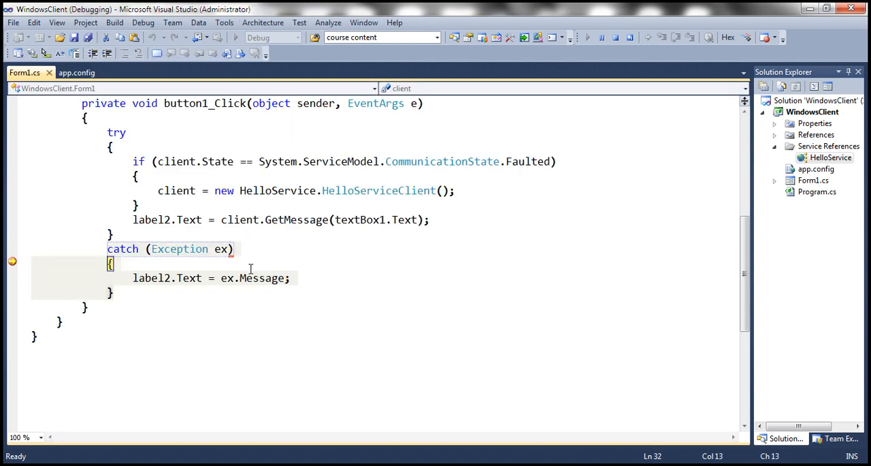
{"action": "mouse_move", "coordinate": [220, 249]}
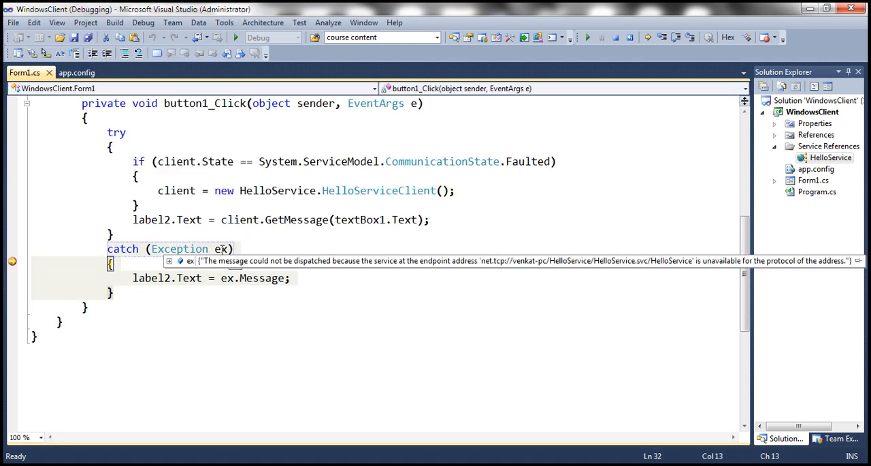
- Continue past the breakpoint and widen Form1 to read the net.tcp endpoint-unavailable error
{"action": "left_click", "coordinate": [197, 219]}
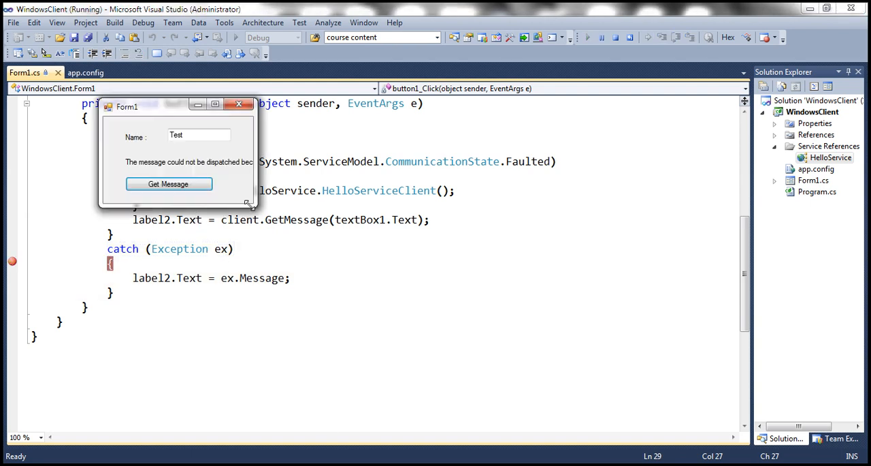
{"action": "left_click_drag", "start_coordinate": [248, 203], "coordinate": [764, 252]}
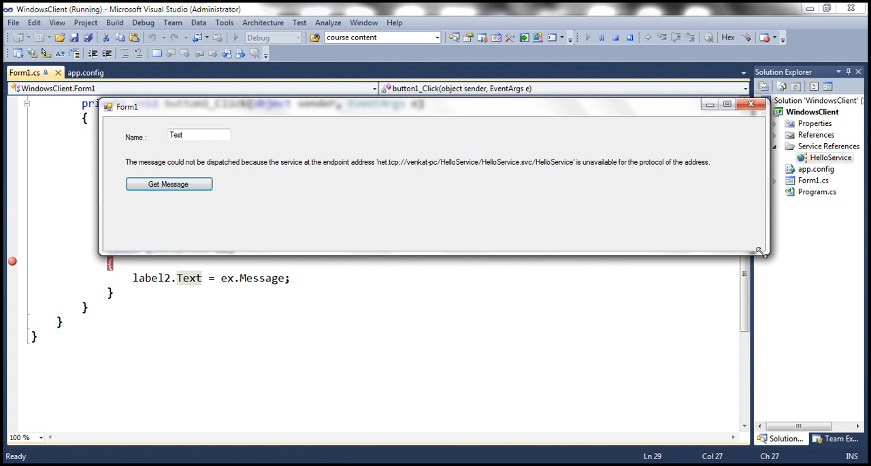
{"action": "mouse_move", "coordinate": [139, 452]}
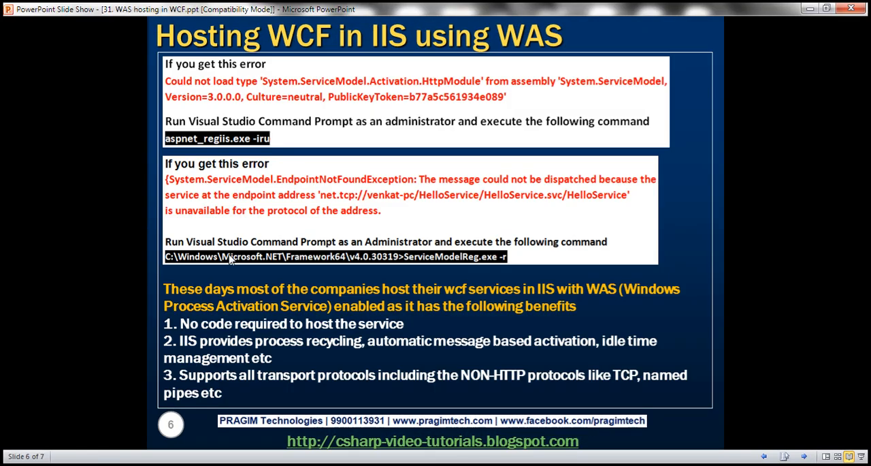
{"action": "mouse_move", "coordinate": [290, 152]}
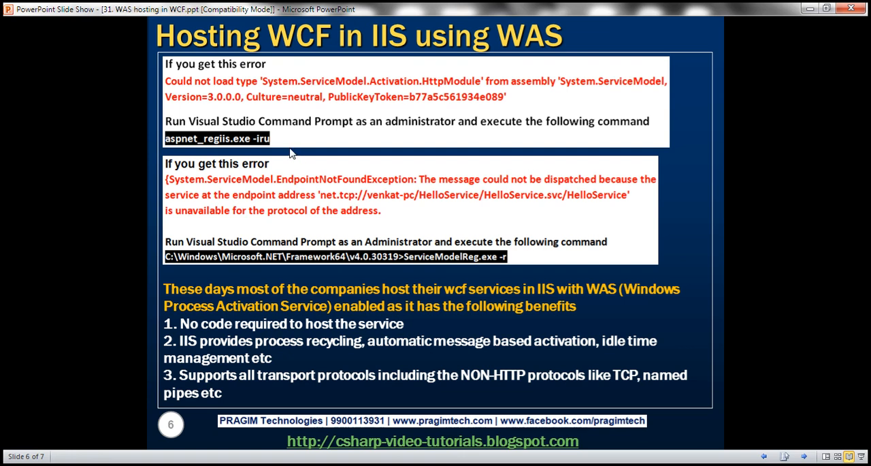
{"action": "mouse_move", "coordinate": [233, 110]}
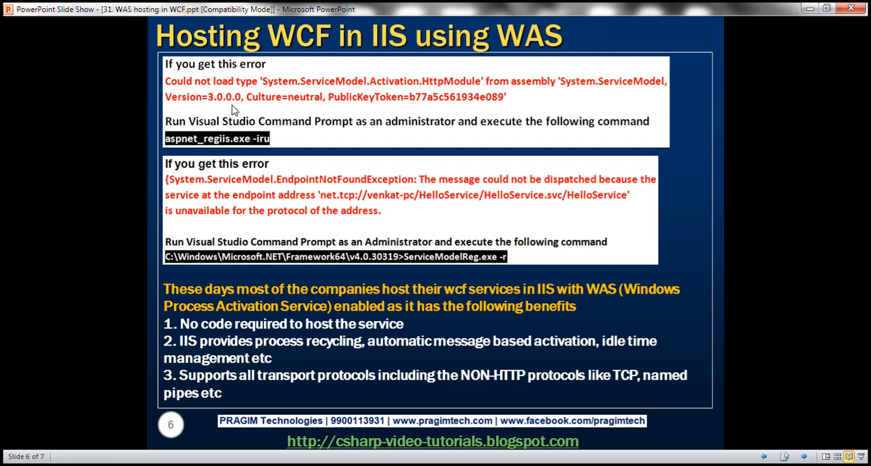
{"action": "mouse_move", "coordinate": [337, 139]}
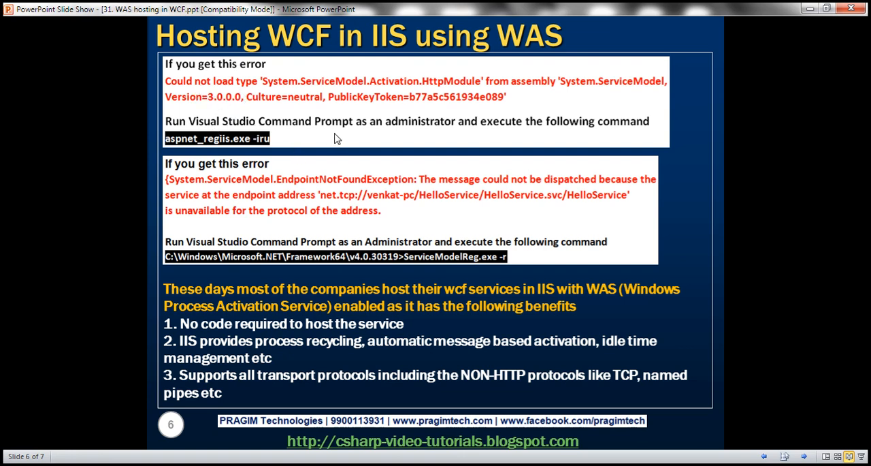
{"action": "mouse_move", "coordinate": [214, 141]}
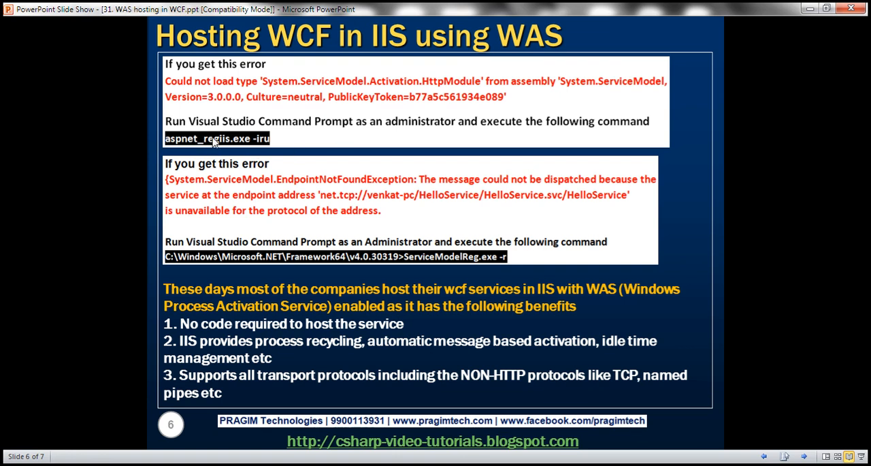
{"action": "mouse_move", "coordinate": [272, 188]}
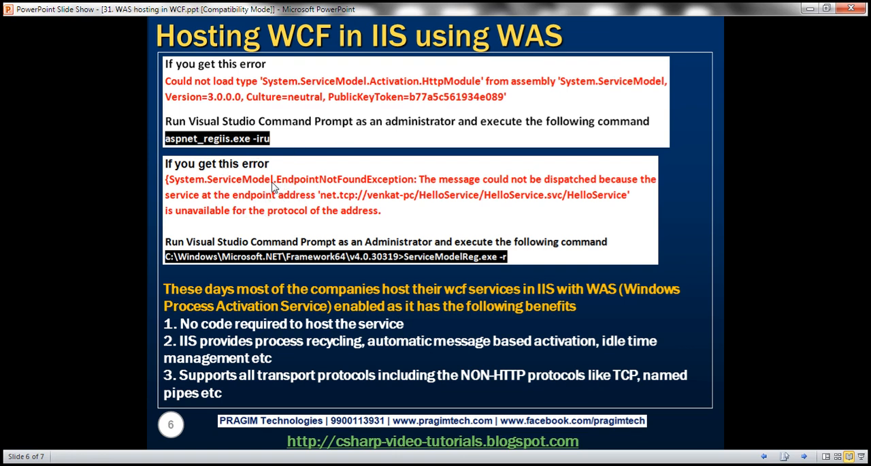
{"action": "mouse_move", "coordinate": [401, 278]}
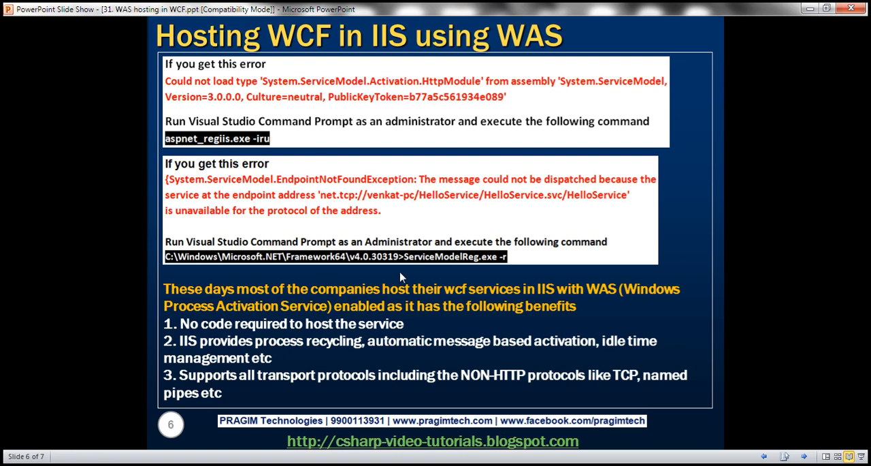
{"action": "mouse_move", "coordinate": [436, 266]}
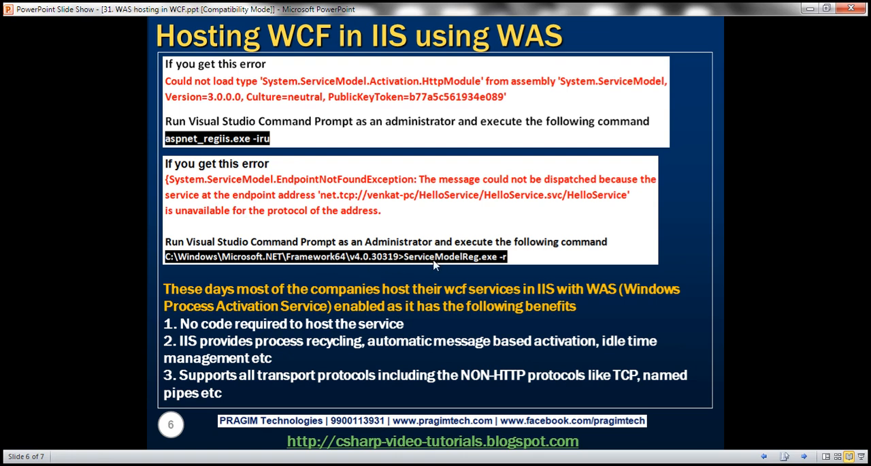
{"action": "mouse_move", "coordinate": [509, 264]}
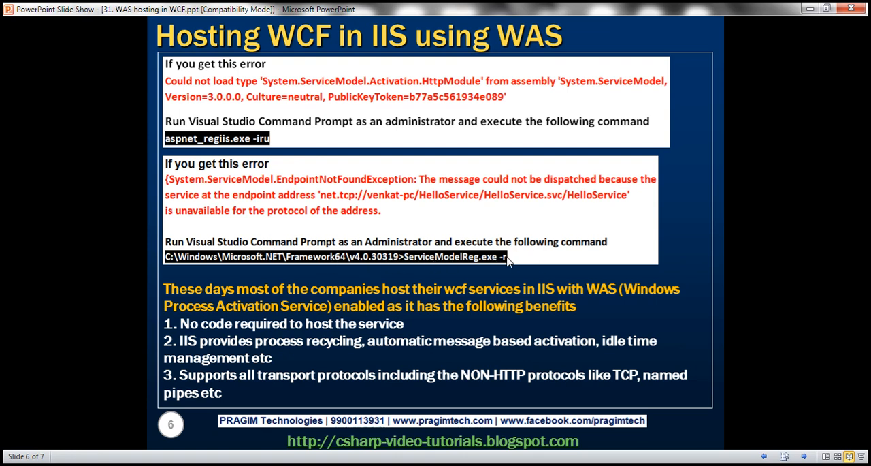
{"action": "mouse_move", "coordinate": [489, 262]}
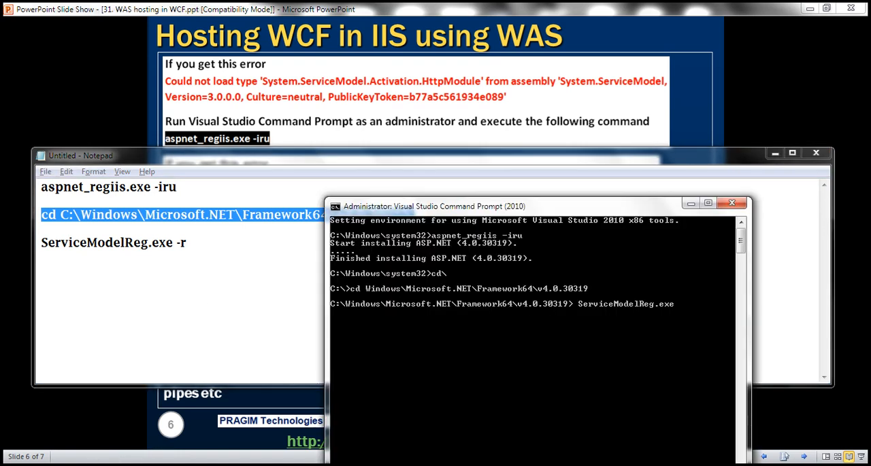
{"action": "mouse_move", "coordinate": [545, 351]}
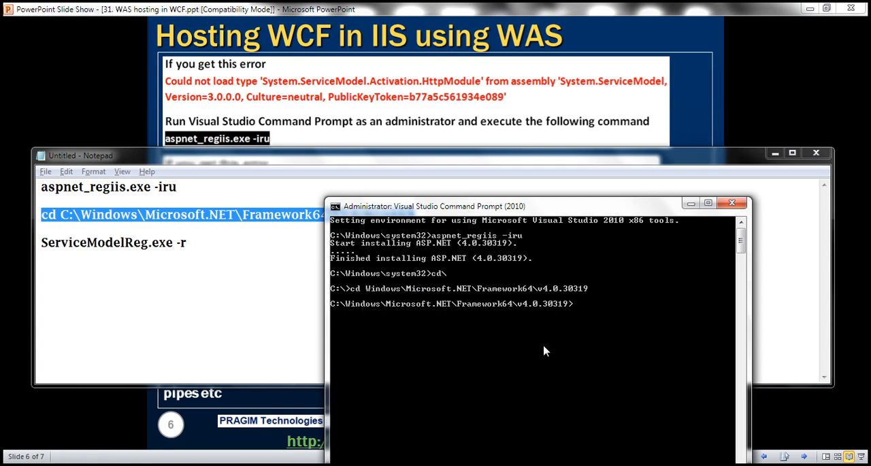
- Run ServiceModelReg.exe -r from the Framework64 v4.0.30319 folder to re-register WCF components
{"action": "type", "text": "serv"}
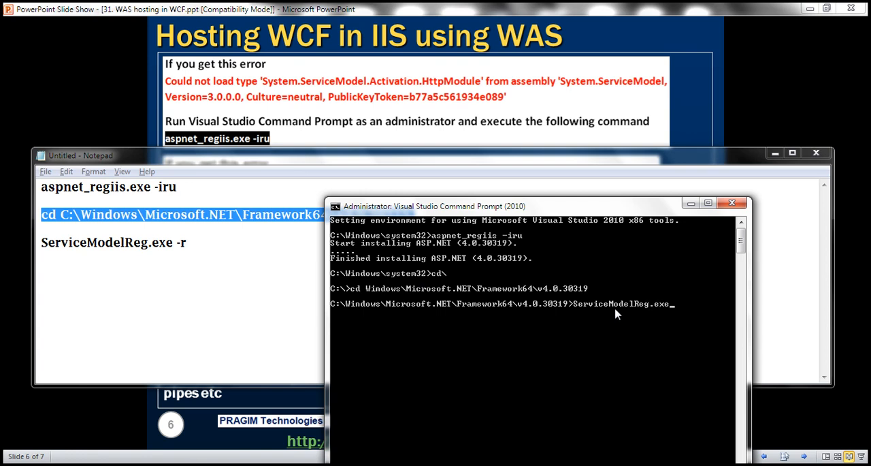
{"action": "mouse_move", "coordinate": [637, 371]}
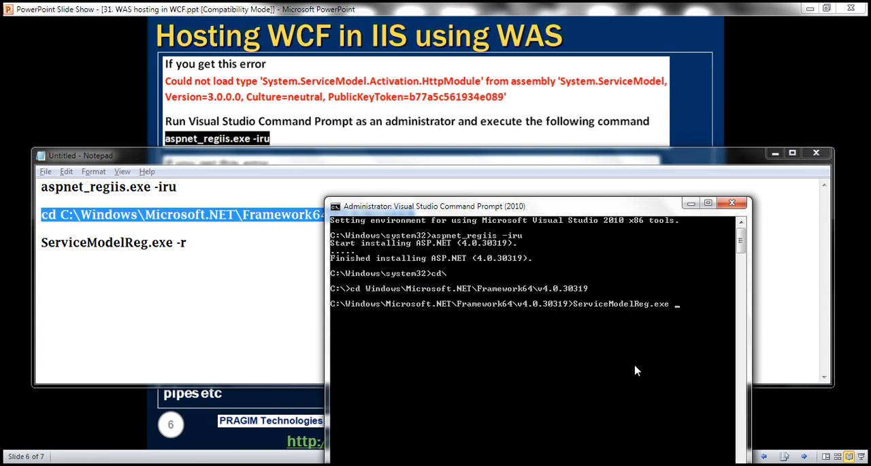
{"action": "type", "text": "-r"}
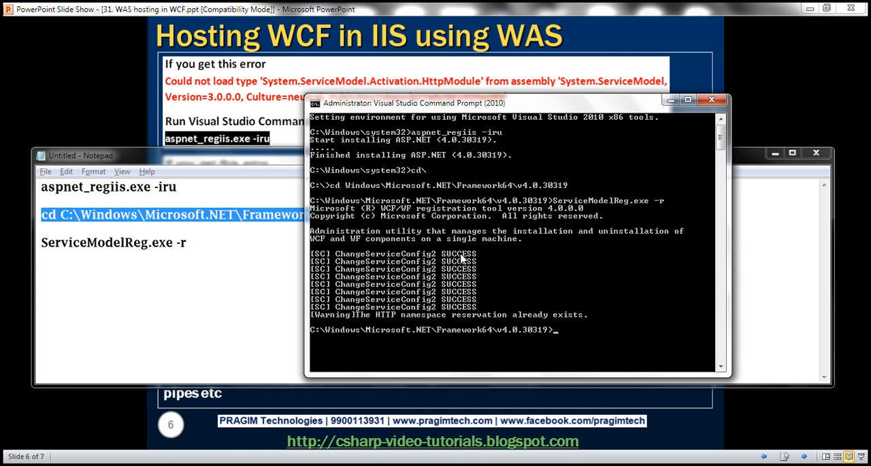
{"action": "mouse_move", "coordinate": [272, 331]}
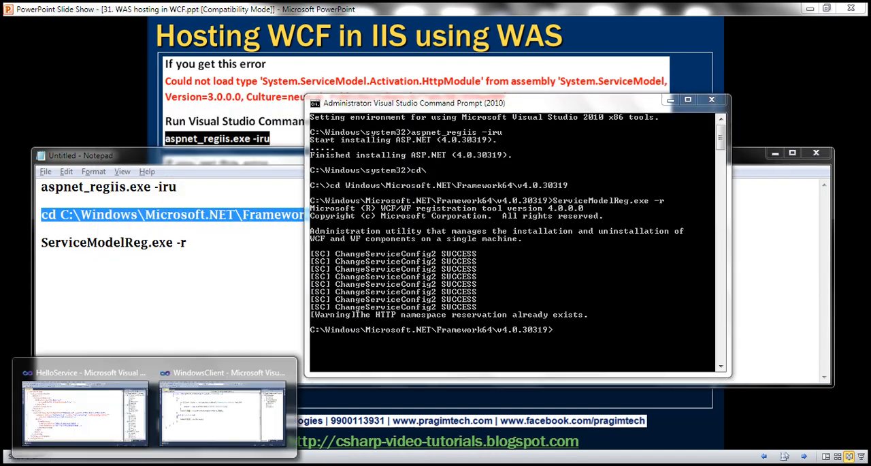
- Run WindowsClient and get the greeting 'Hello Test' for the name Test
{"action": "left_click", "coordinate": [221, 408]}
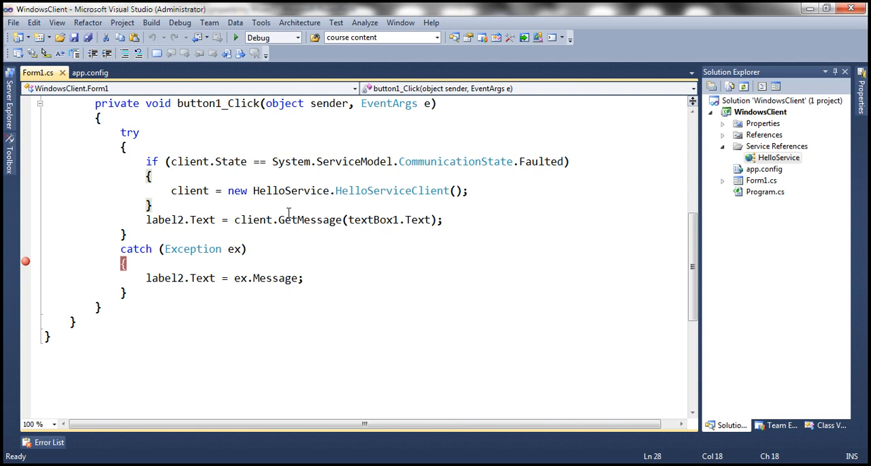
{"action": "left_click", "coordinate": [235, 37]}
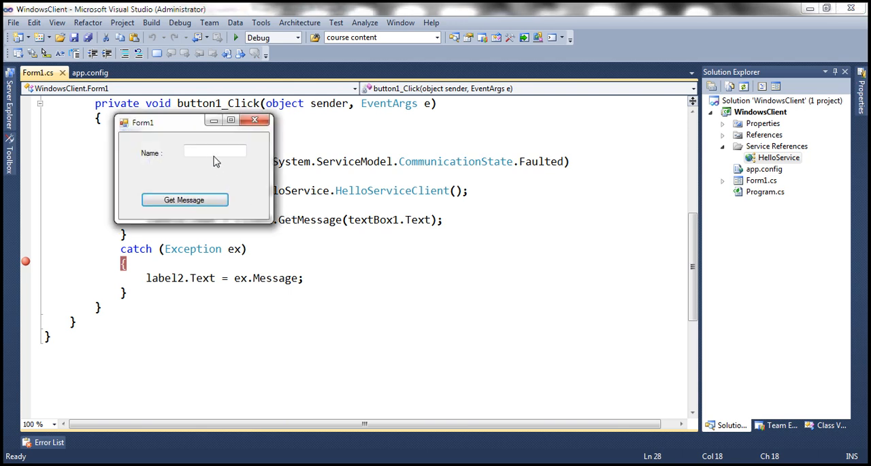
{"action": "type", "text": "Test"}
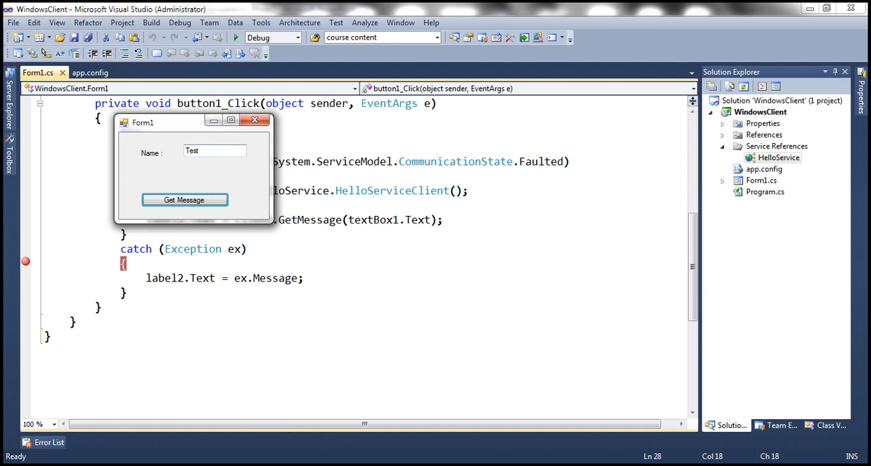
{"action": "left_click", "coordinate": [184, 200]}
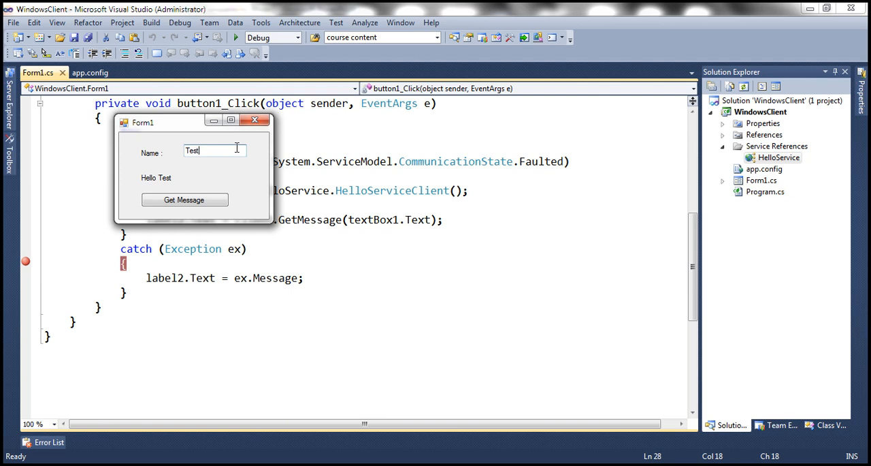
- Request another greeting for the name 123
{"action": "type", "text": "123"}
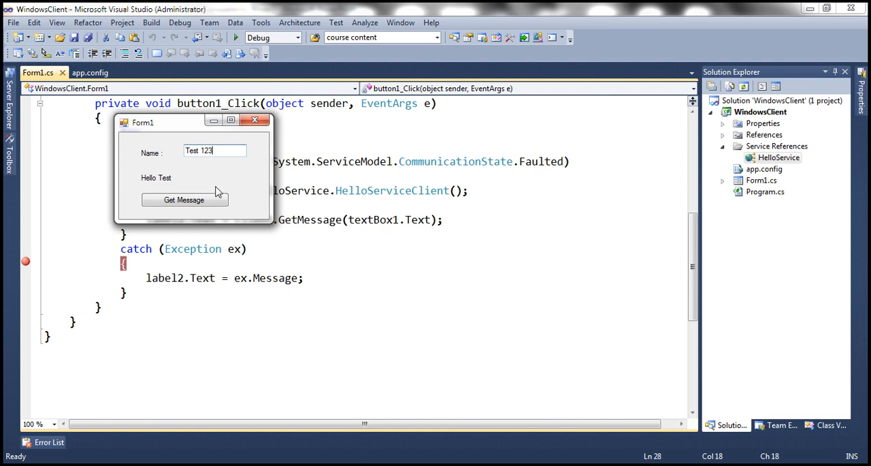
{"action": "left_click", "coordinate": [184, 200]}
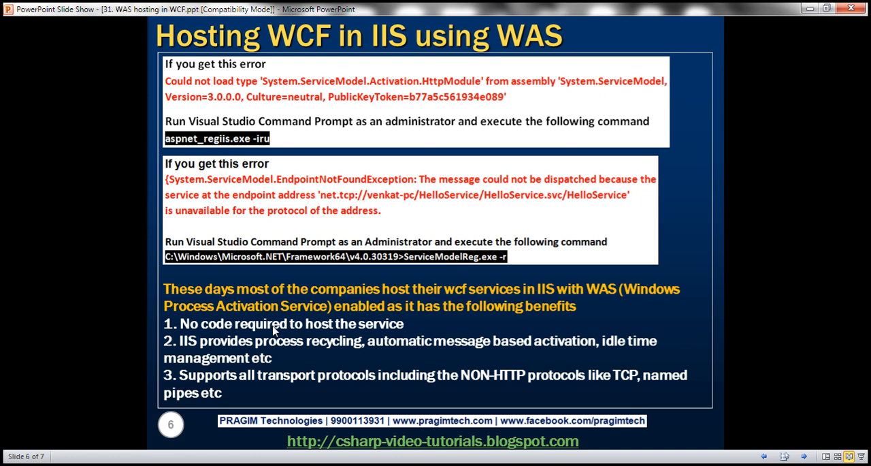
{"action": "mouse_move", "coordinate": [207, 379]}
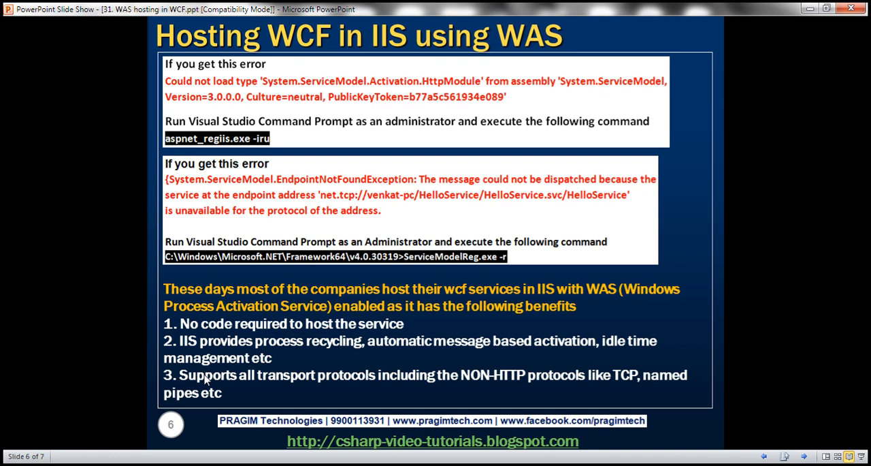
{"action": "mouse_move", "coordinate": [283, 333]}
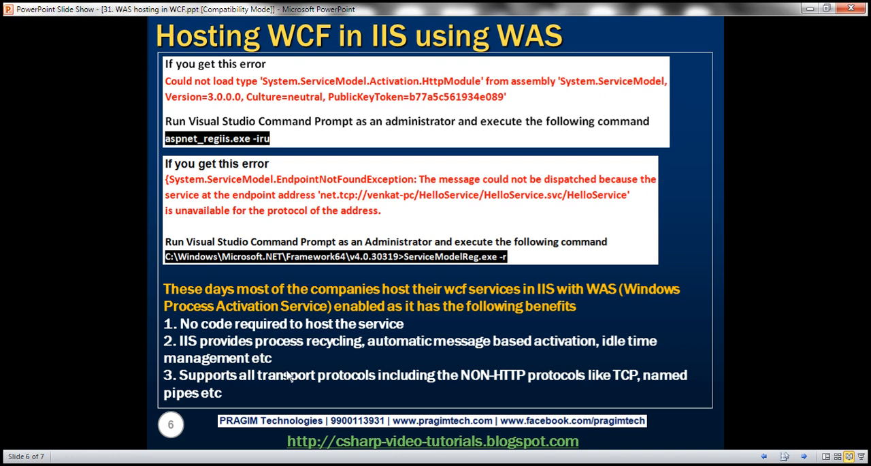
{"action": "mouse_move", "coordinate": [248, 359]}
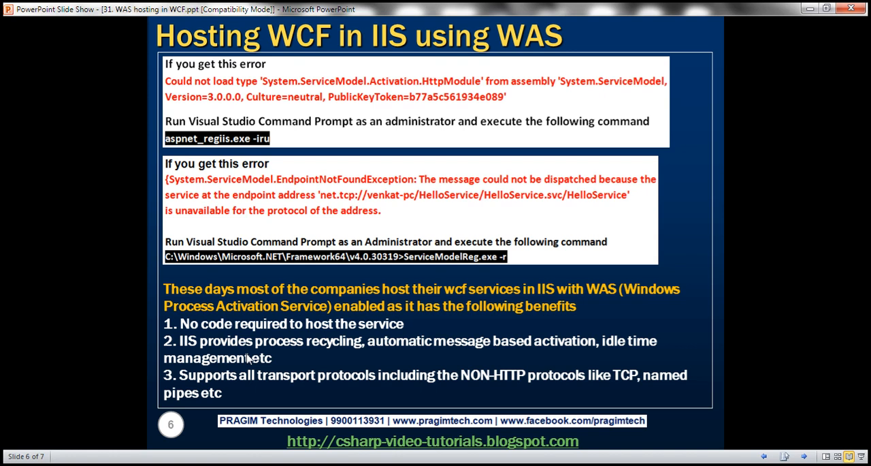